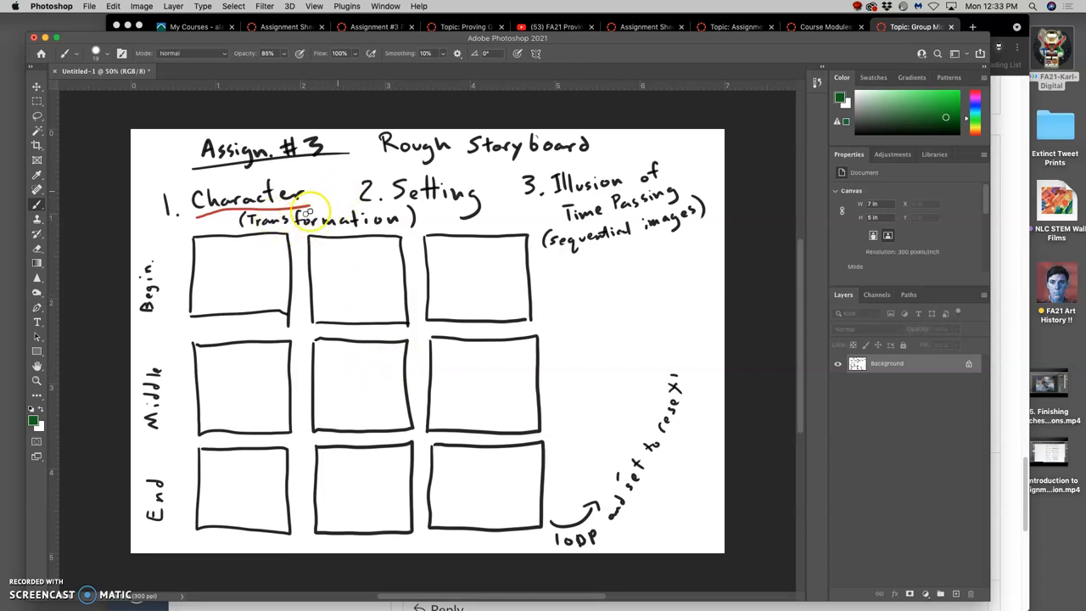
mouse_move(282, 173)
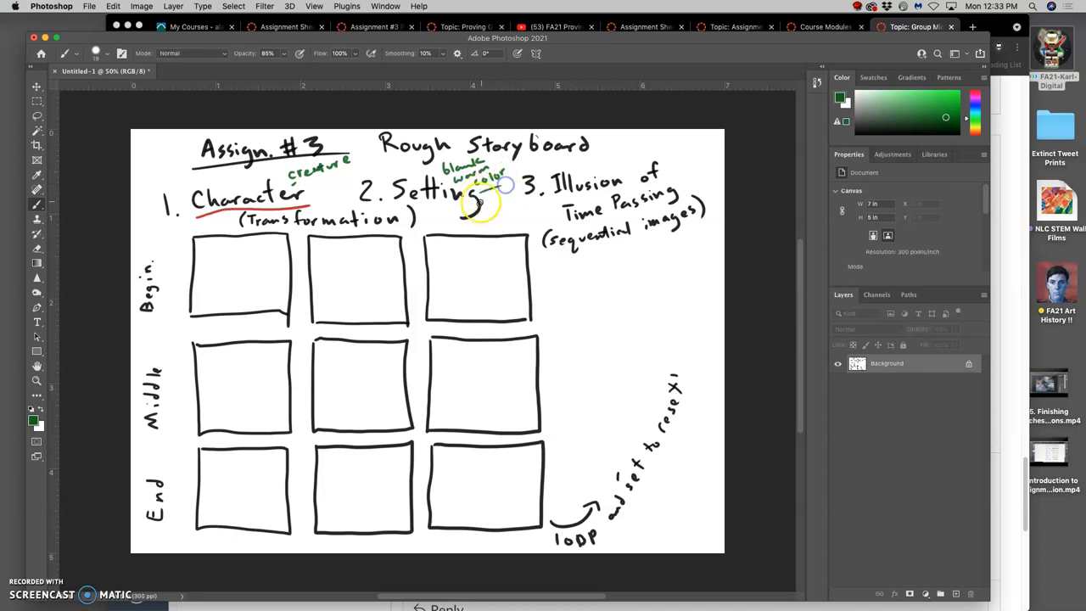
mouse_move(634, 173)
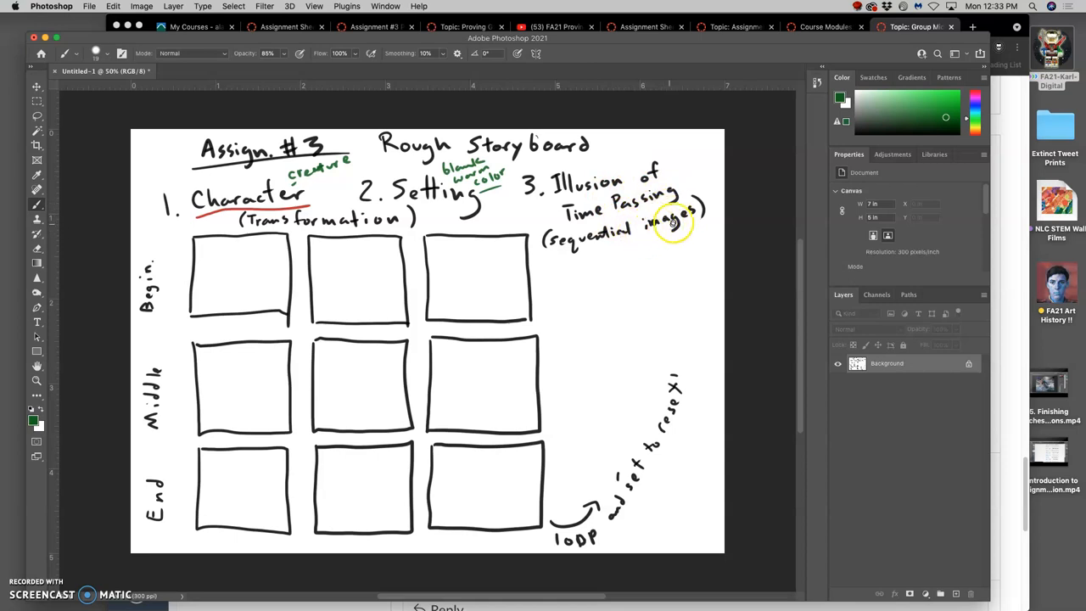
mouse_move(597, 258)
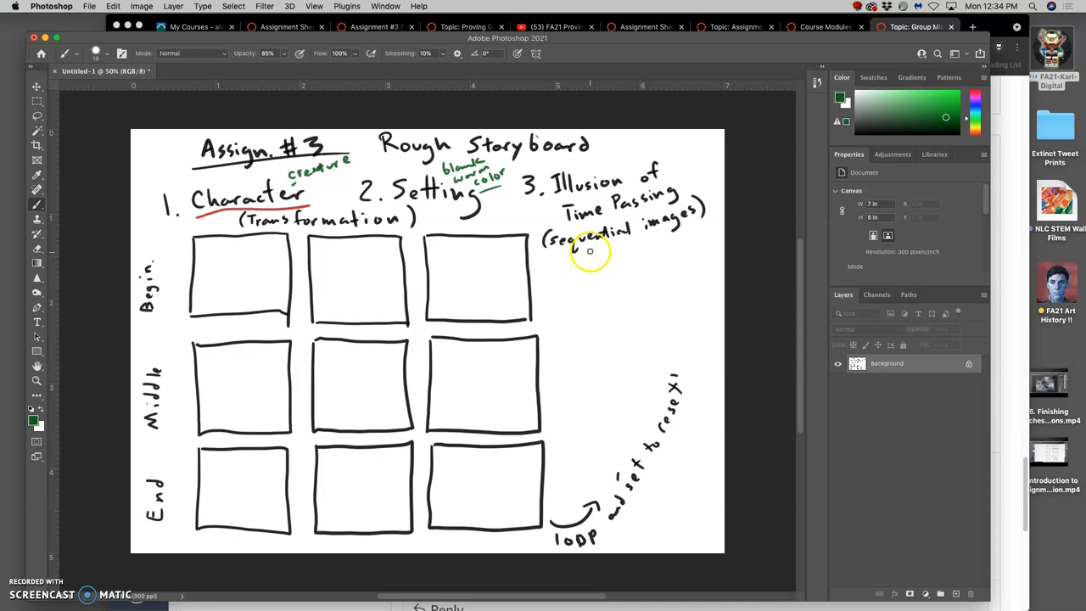
Step: Hand-write the green note: show creature cracking like an egg and birthing a smaller version of itself
text(Sho)
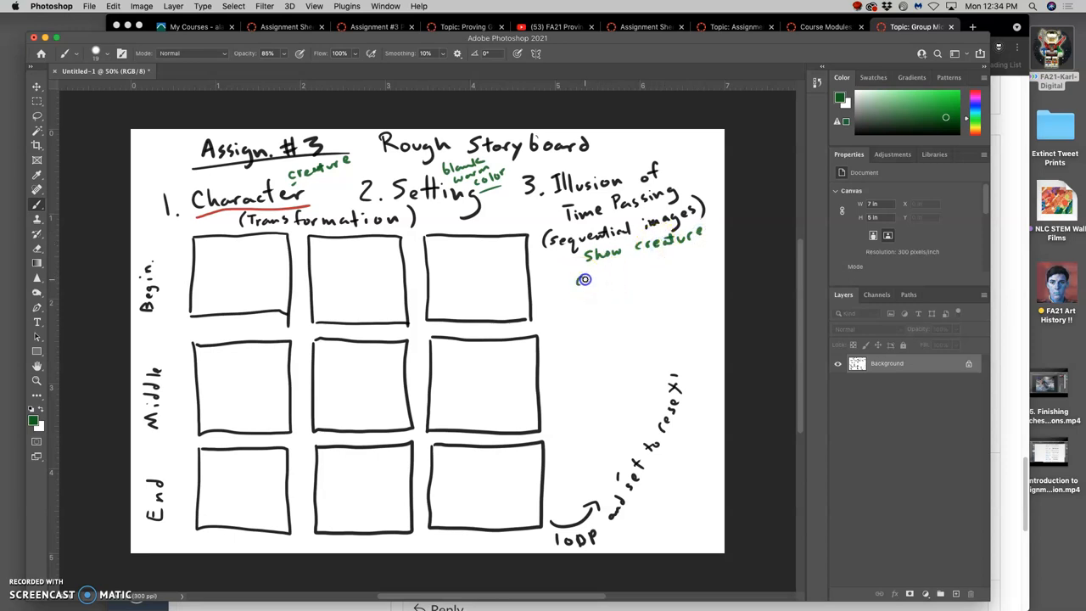
drag(580, 279, 619, 275)
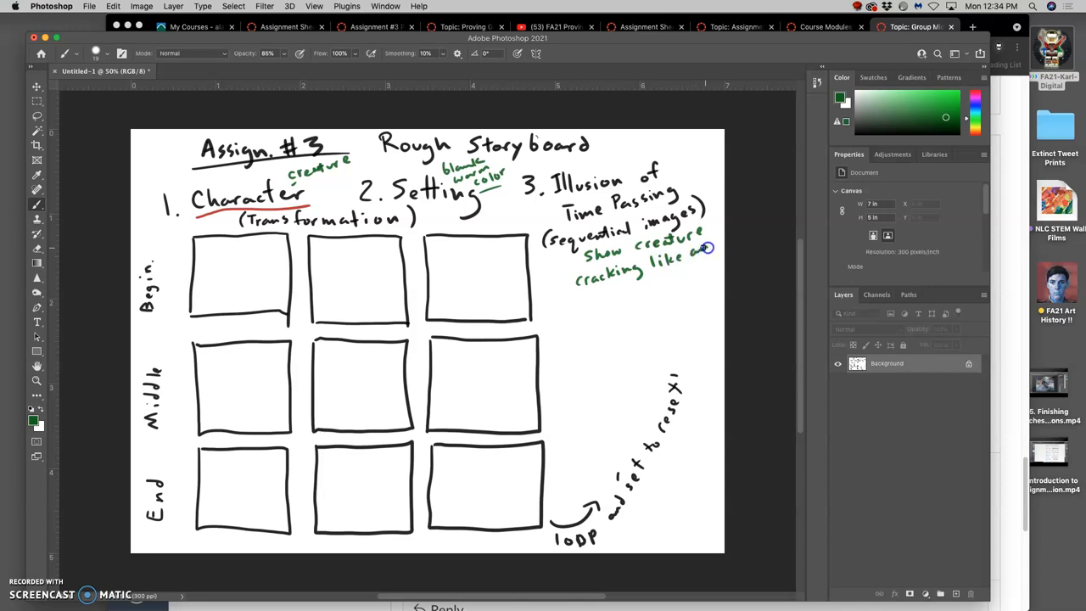
drag(709, 248, 608, 299)
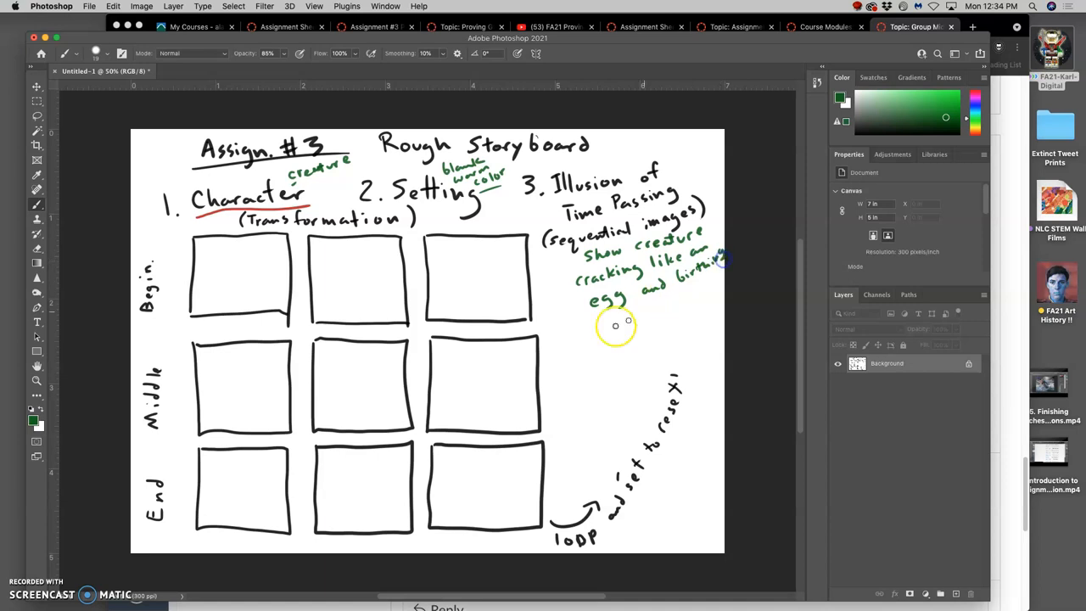
text(a sw)
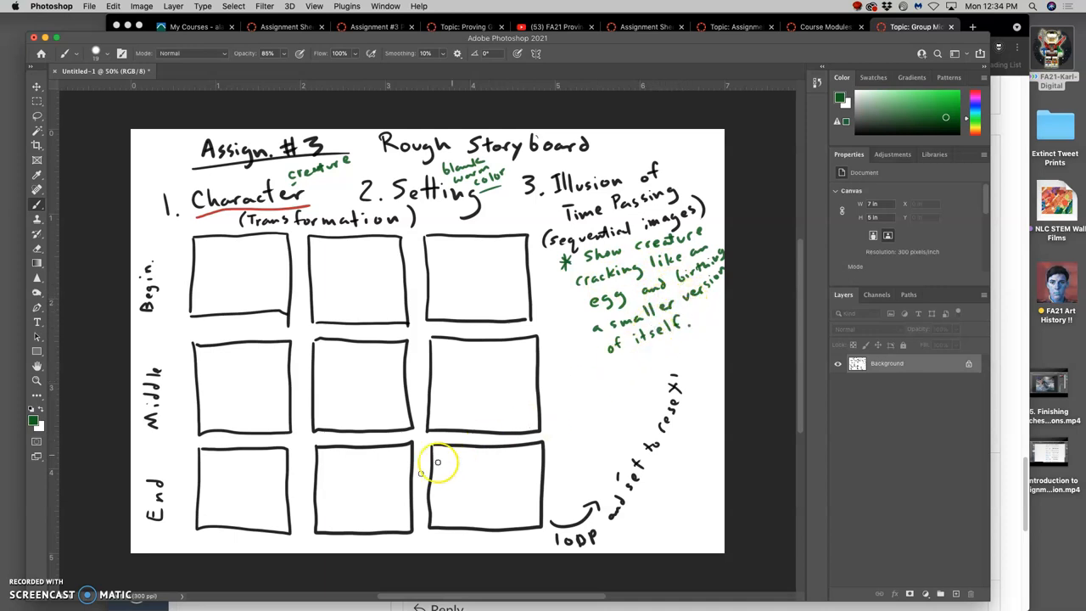
mouse_move(587, 384)
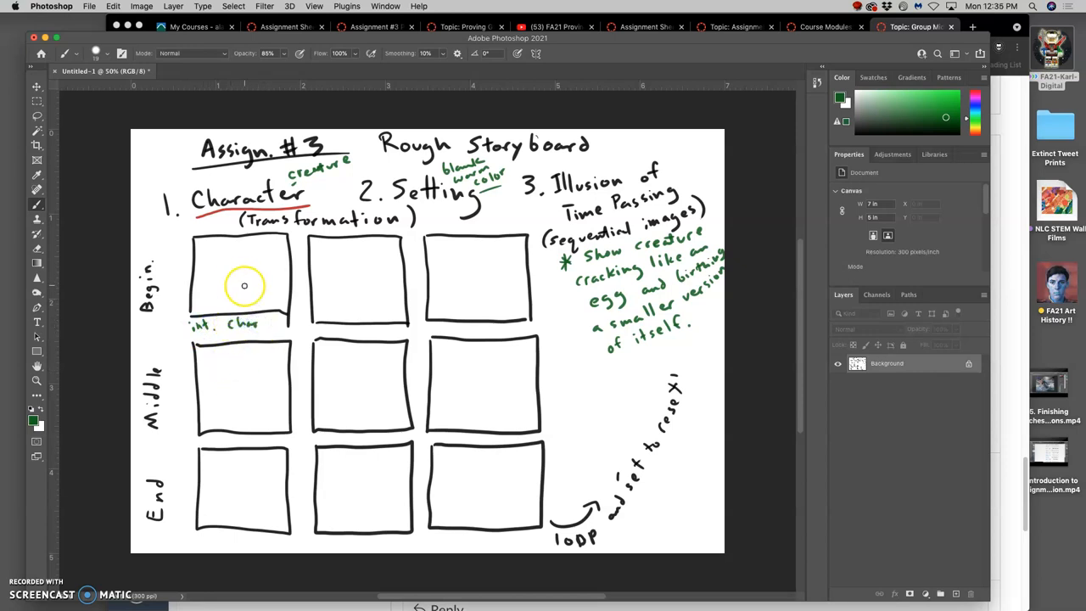
mouse_move(227, 295)
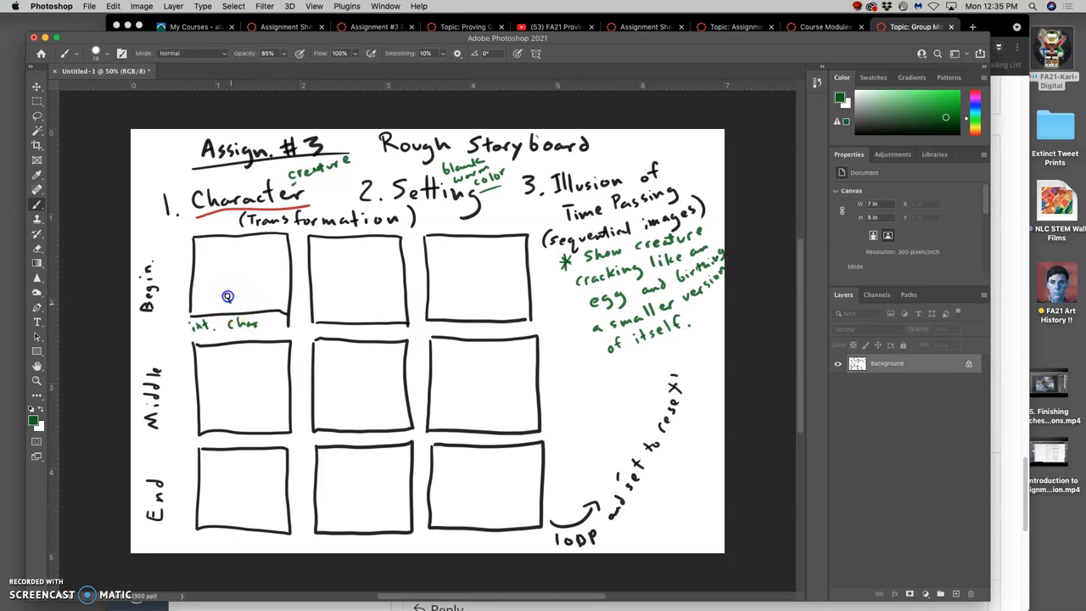
Step: Sketch the green creature outline in the first Begin panel above the 'int. char' caption
drag(227, 295, 217, 246)
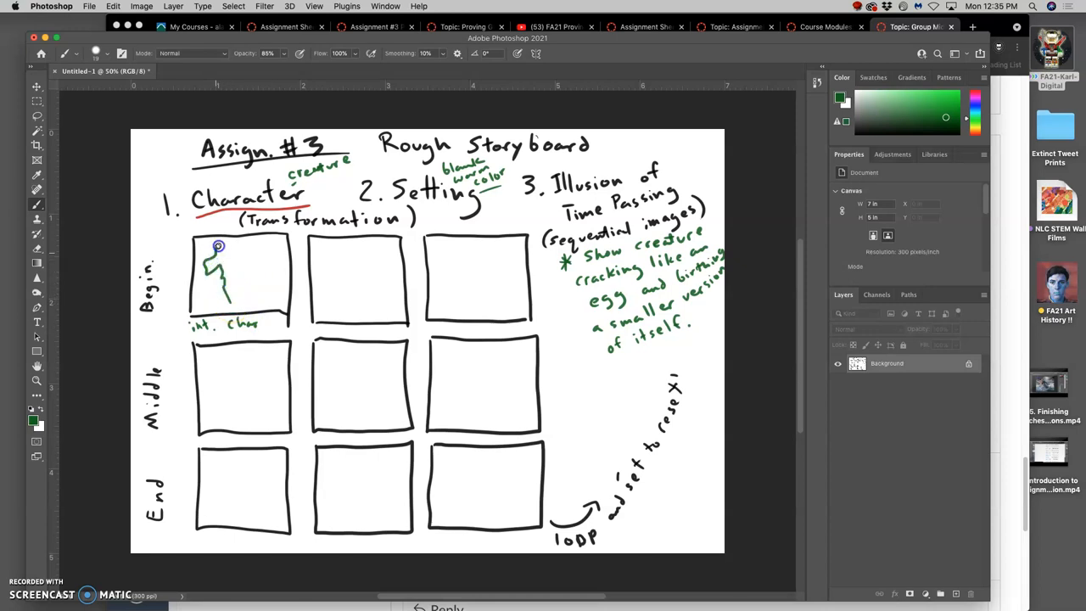
drag(217, 246, 263, 278)
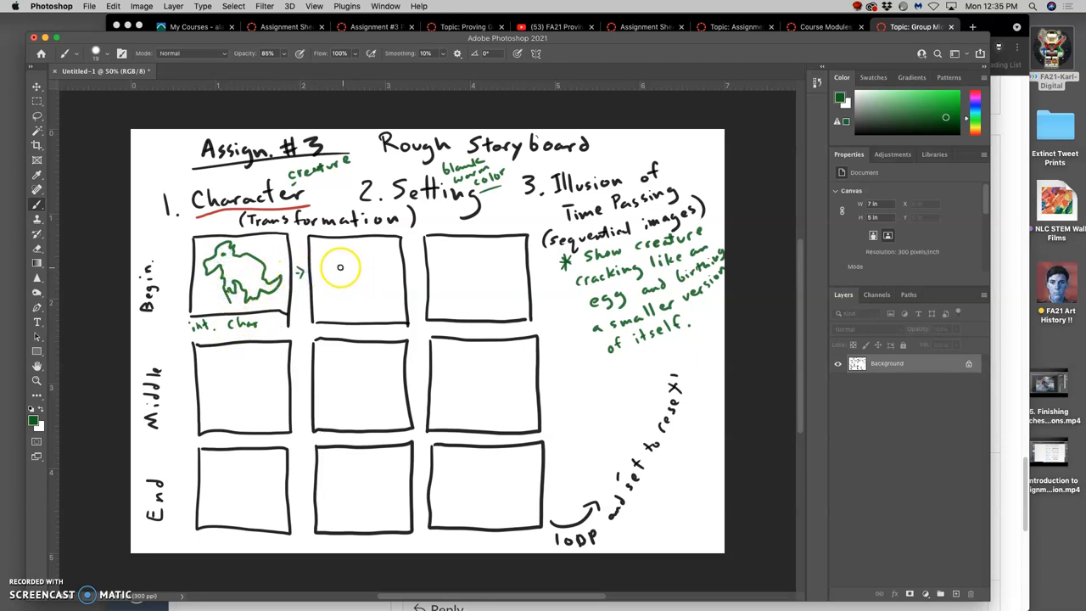
mouse_move(346, 255)
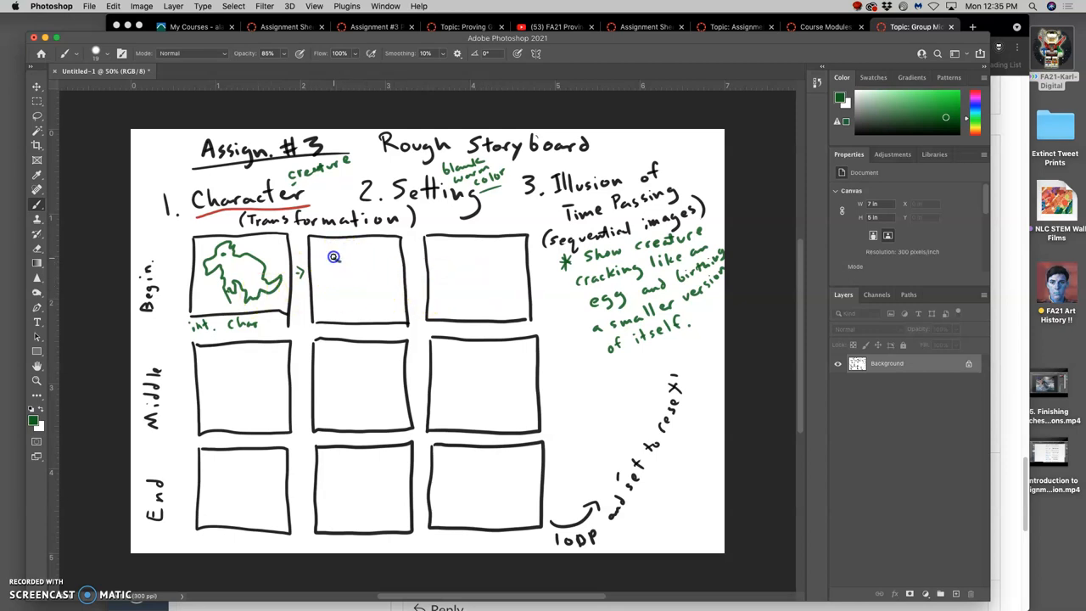
Step: Sketch the closed green creature outline in the second Begin panel for the 'move + harden' frame
drag(332, 256, 356, 254)
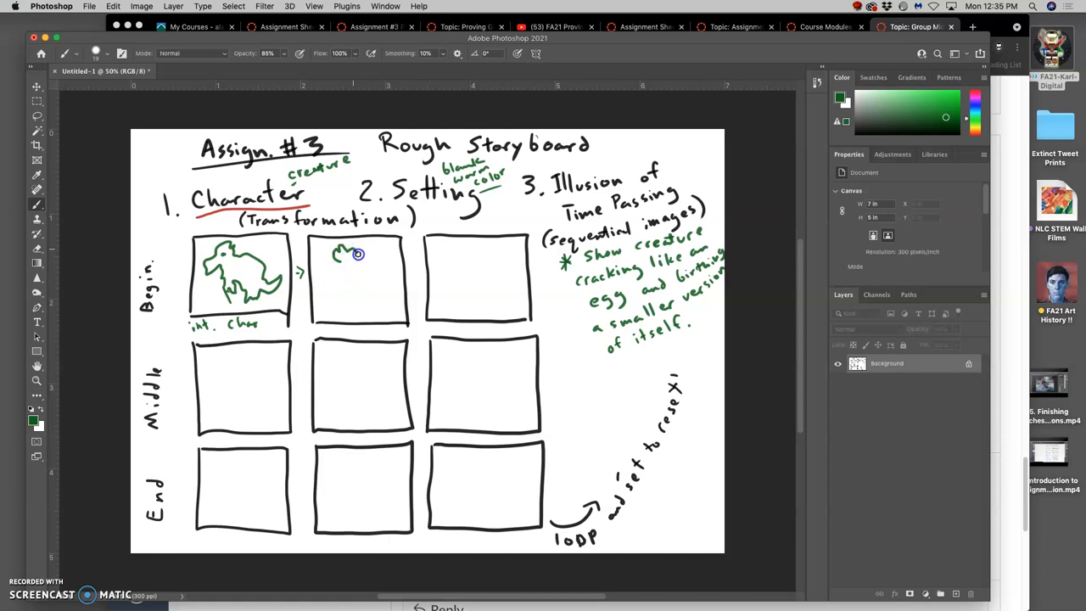
drag(356, 255, 377, 283)
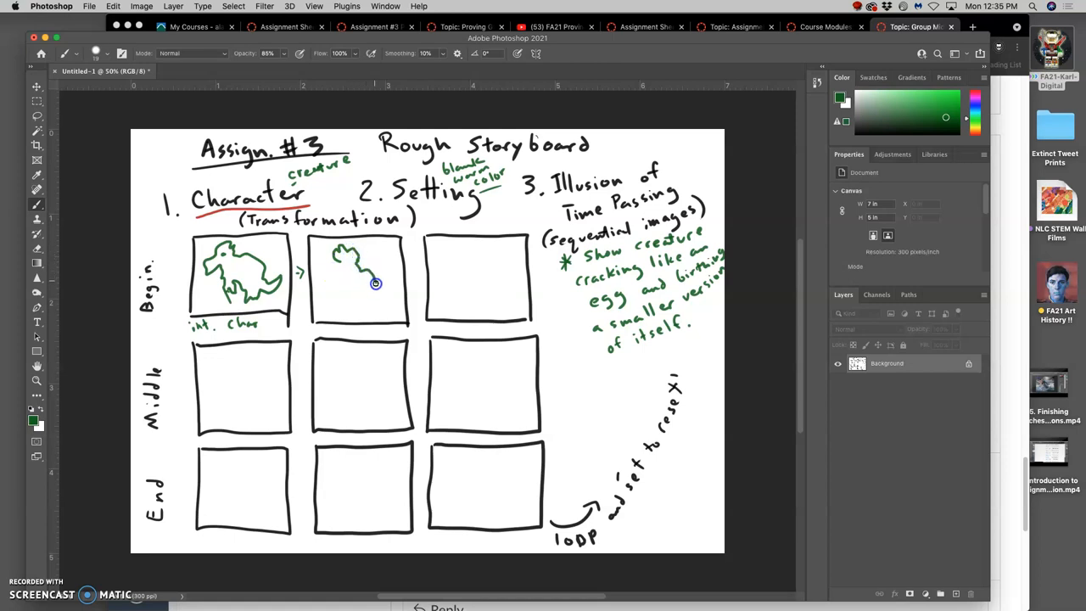
drag(377, 283, 360, 314)
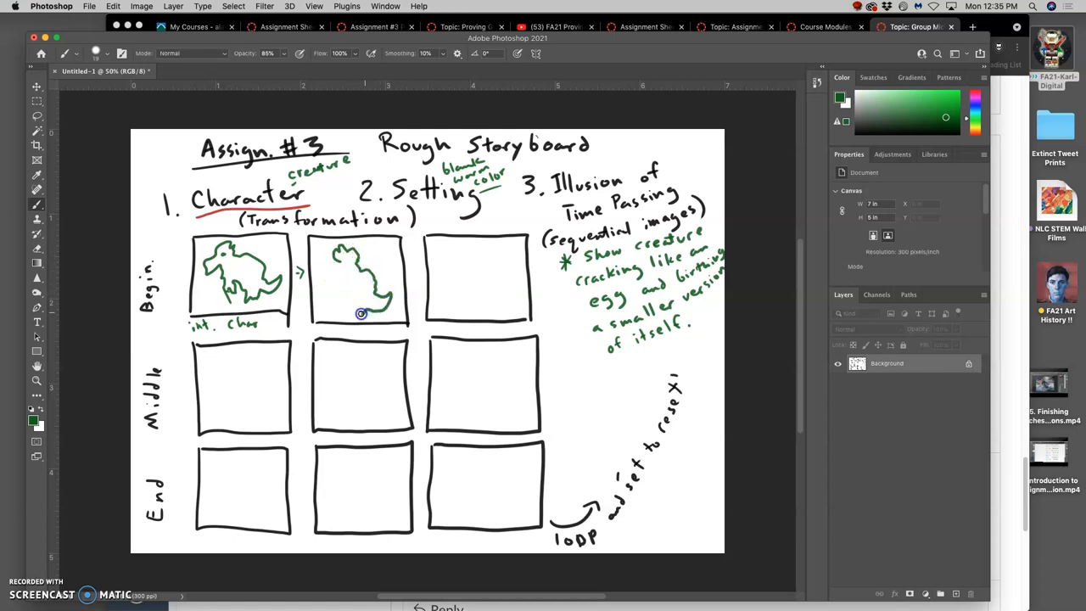
drag(360, 314, 343, 279)
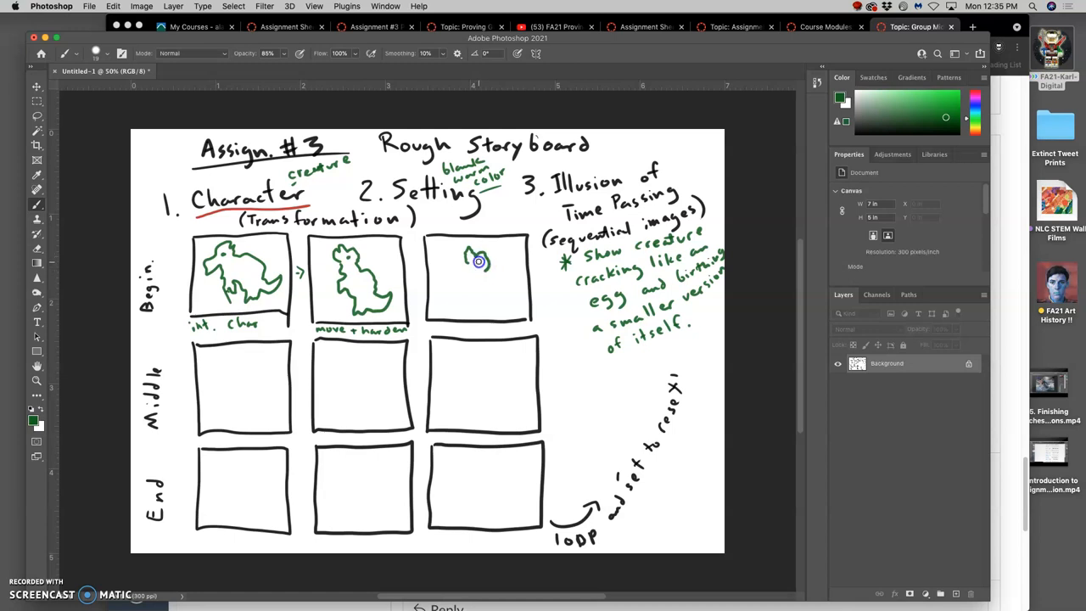
Step: Sketch the speckled creature in the third Begin panel and caption it 'Hard Shell'
drag(478, 261, 464, 275)
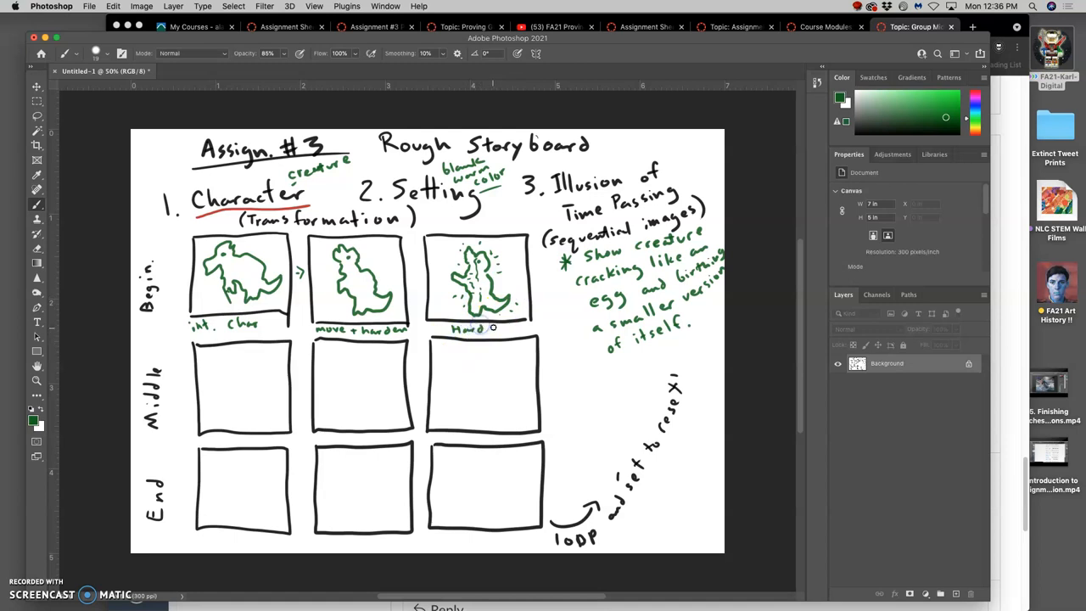
text(shel)
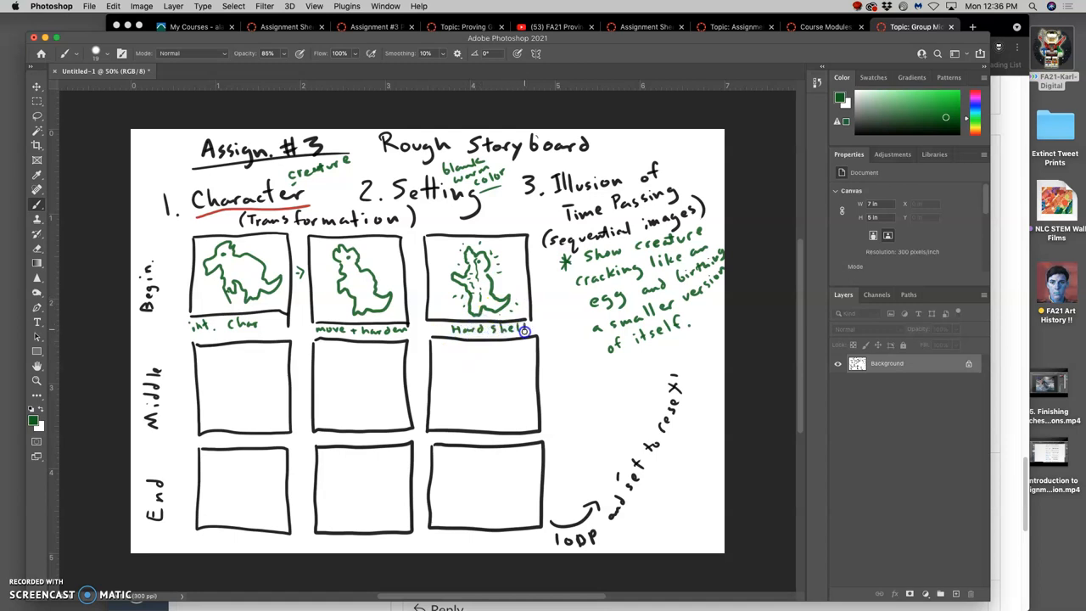
mouse_move(469, 407)
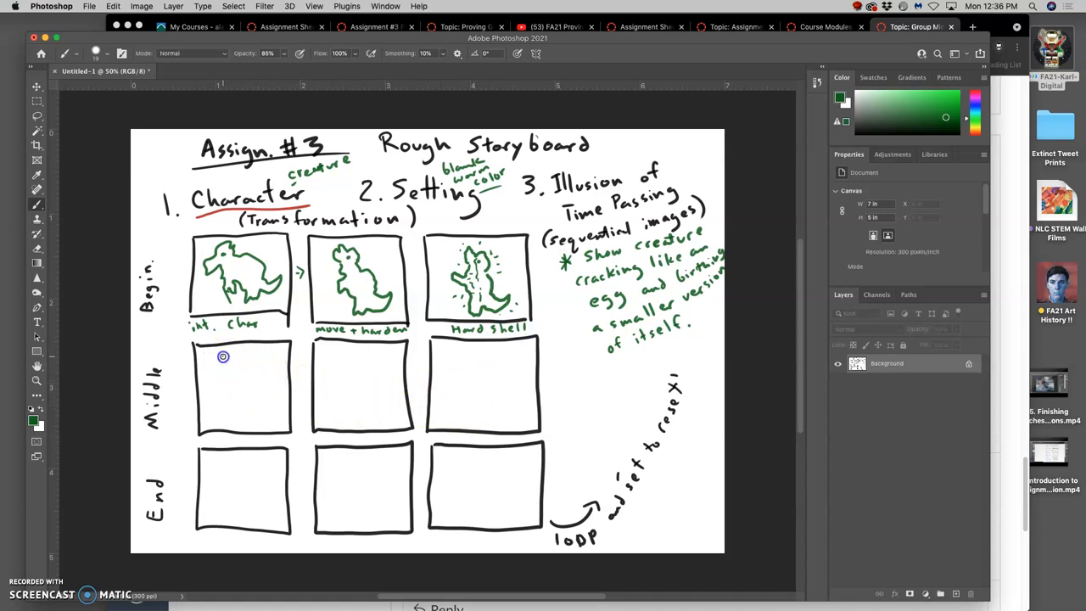
Step: Draw the closed creature outline in the first Middle panel for 'crack forms'
drag(224, 356, 217, 376)
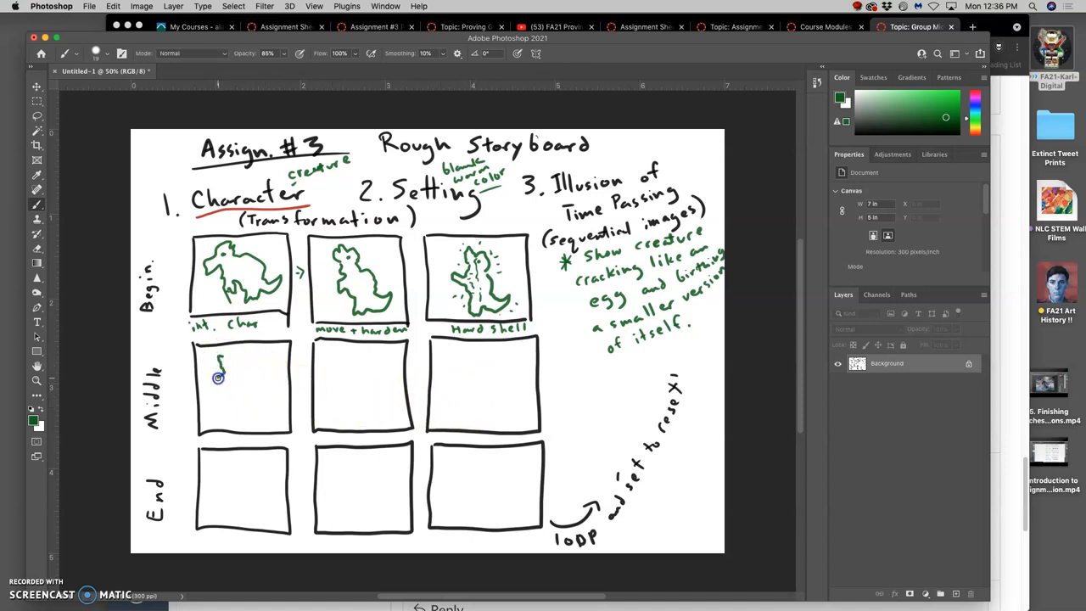
drag(219, 377, 224, 415)
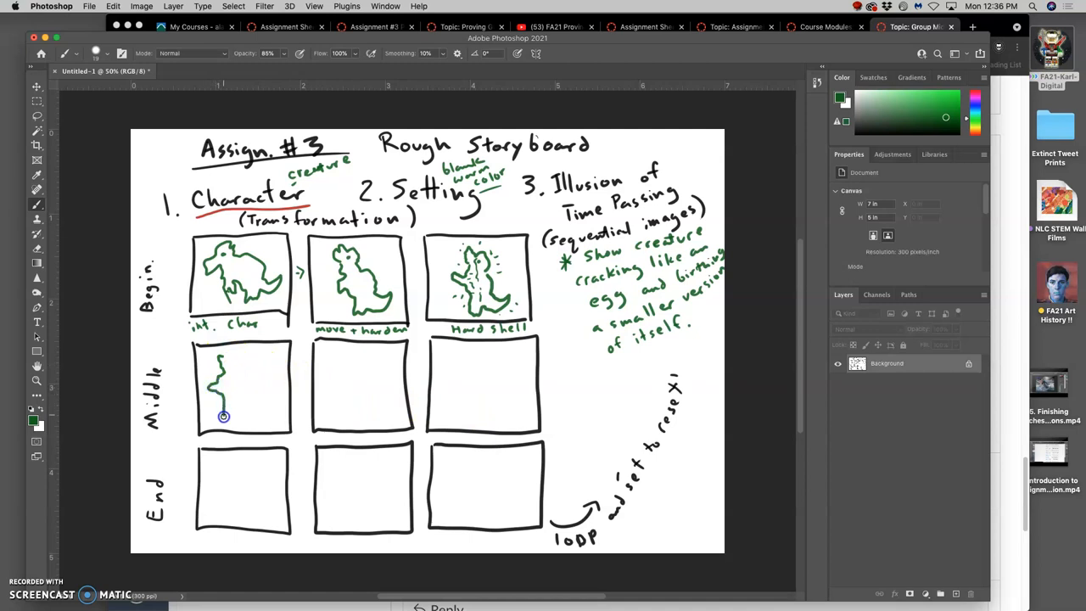
drag(223, 416, 271, 401)
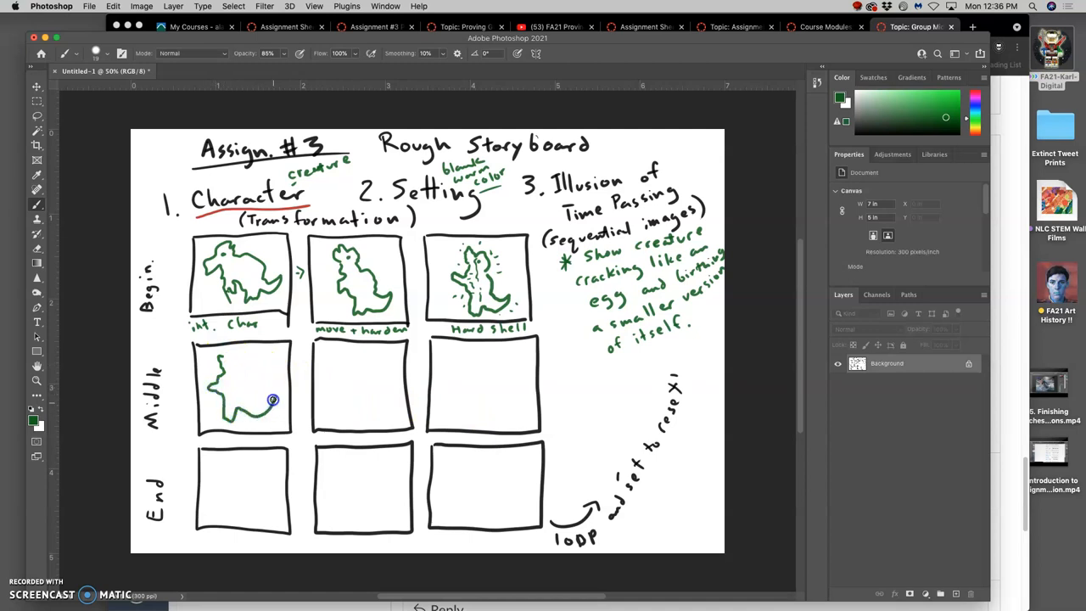
drag(273, 399, 241, 356)
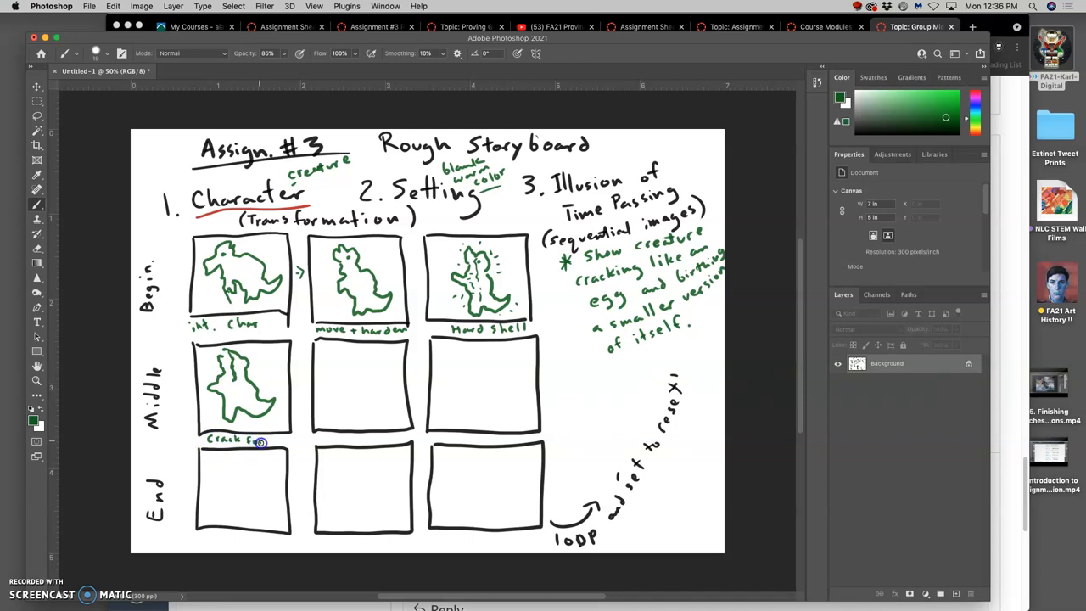
mouse_move(363, 366)
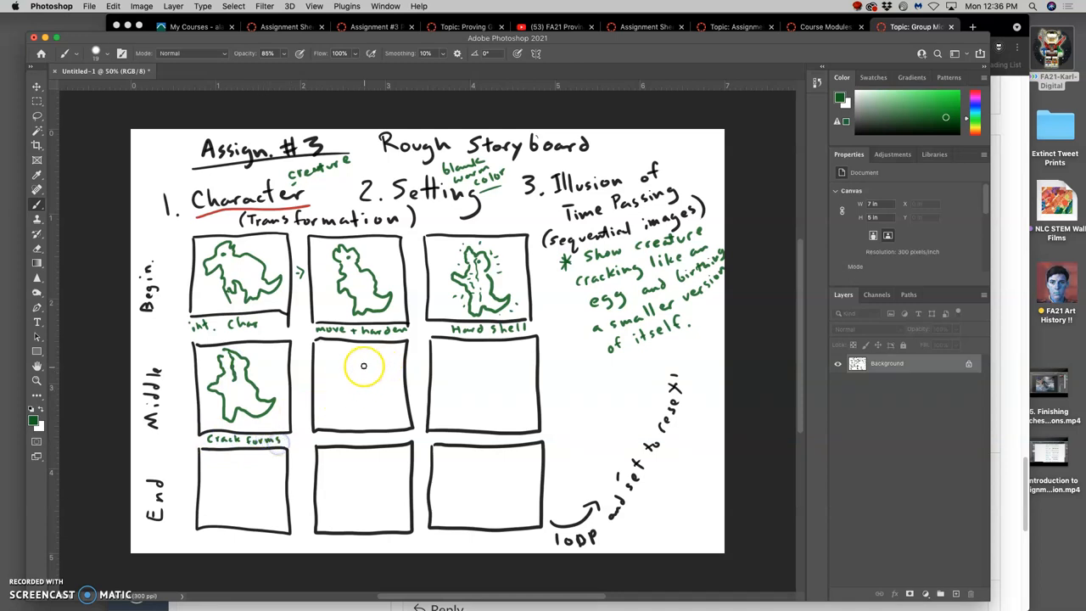
mouse_move(344, 351)
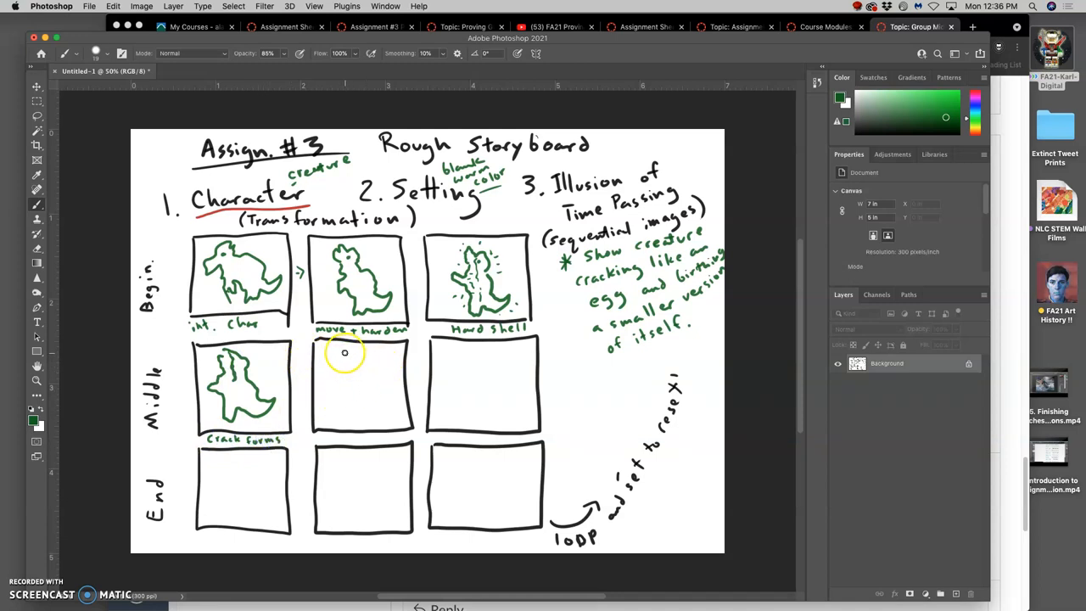
Step: Sketch the creature in the middle-centre panel and caption it 'starts to open'
drag(339, 351, 332, 380)
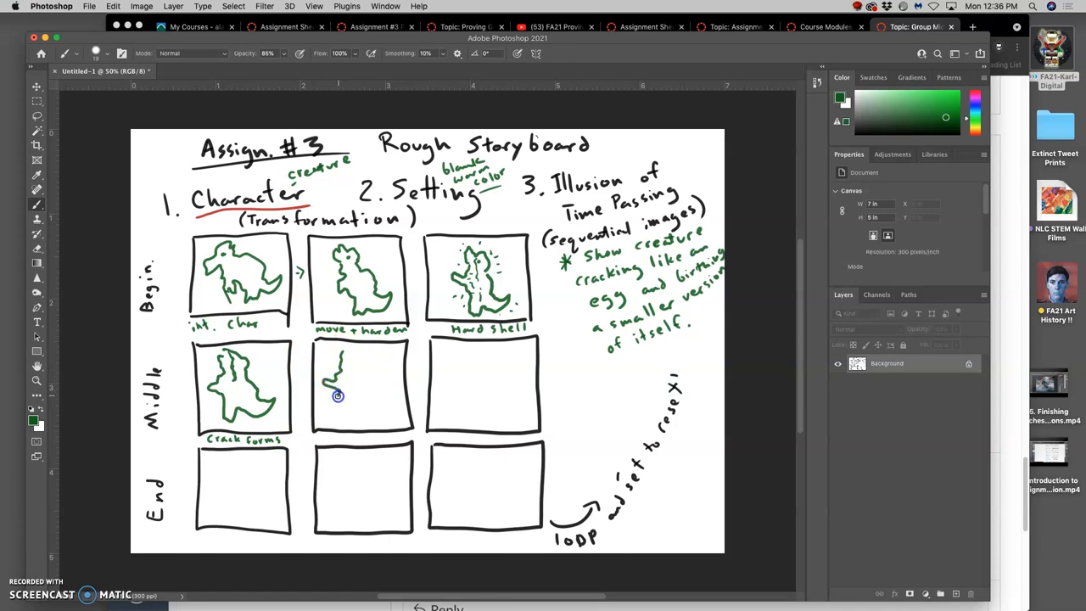
drag(337, 397, 356, 408)
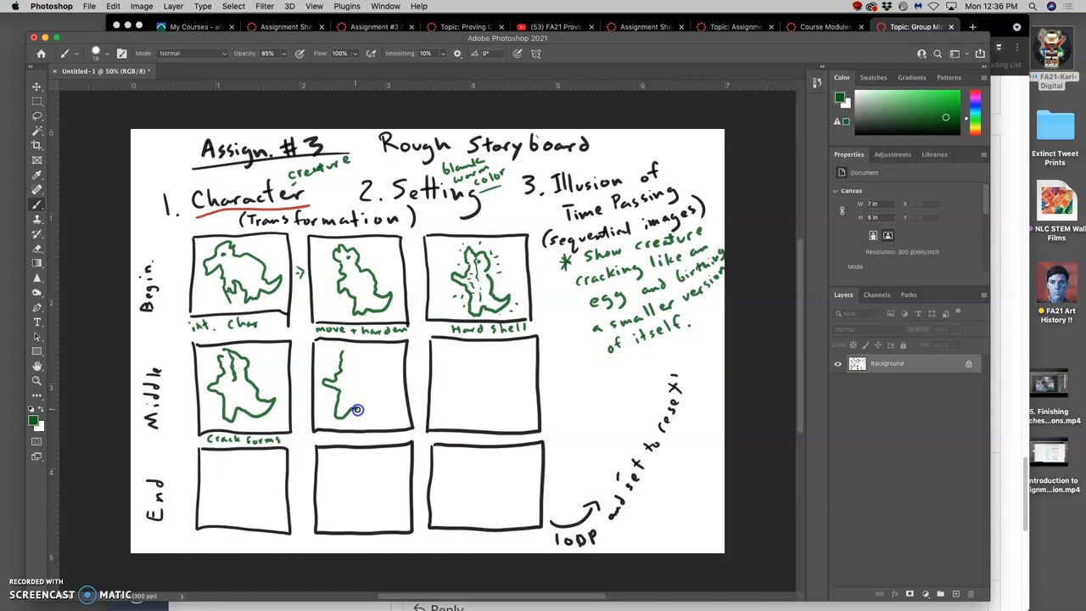
drag(356, 408, 380, 384)
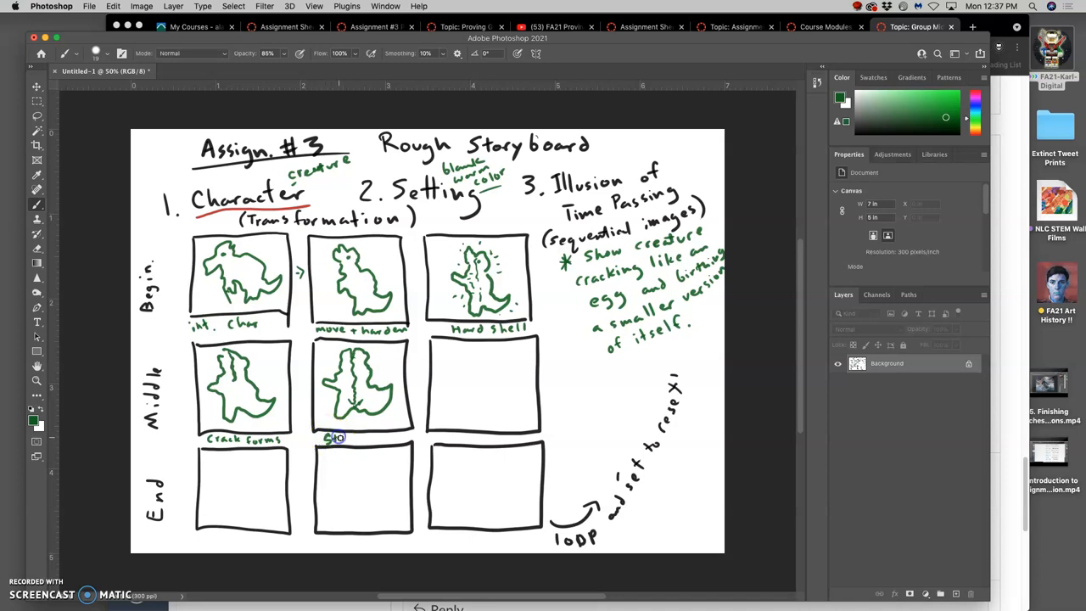
text(Starts to Open)
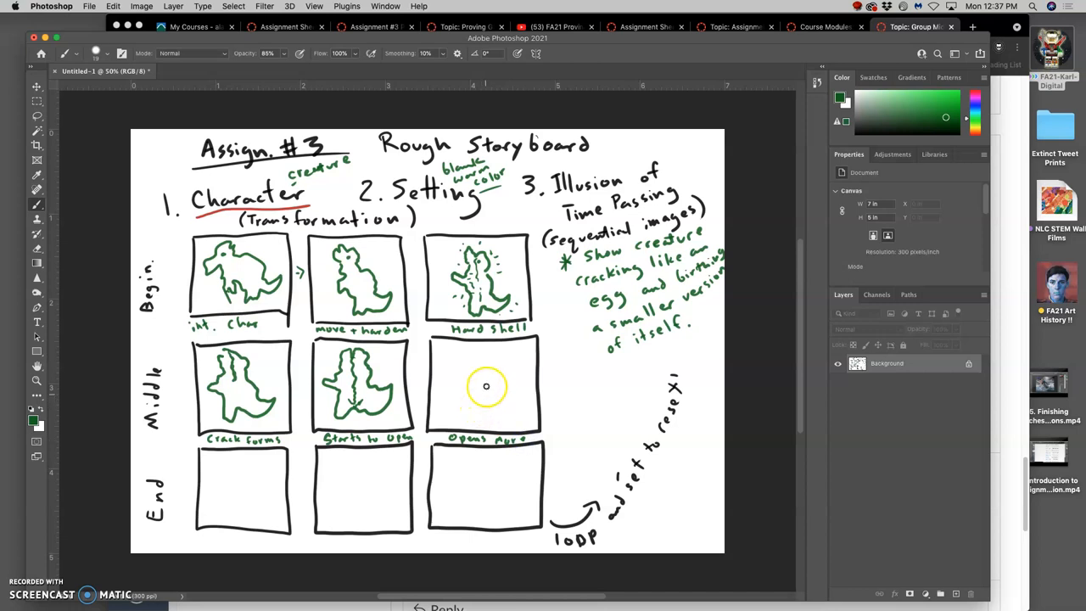
mouse_move(469, 377)
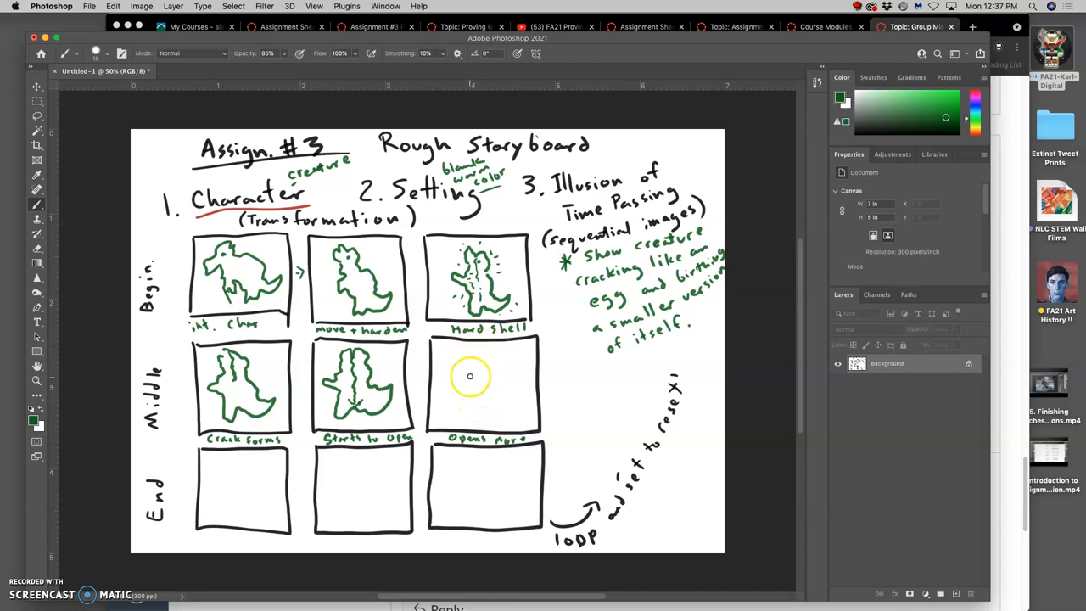
mouse_move(465, 385)
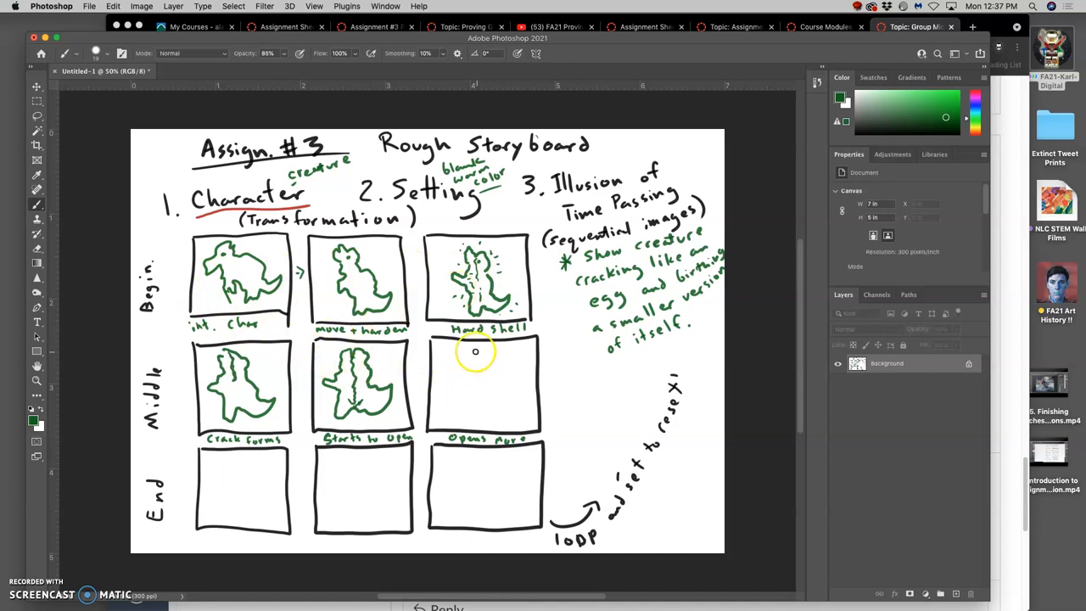
mouse_move(467, 350)
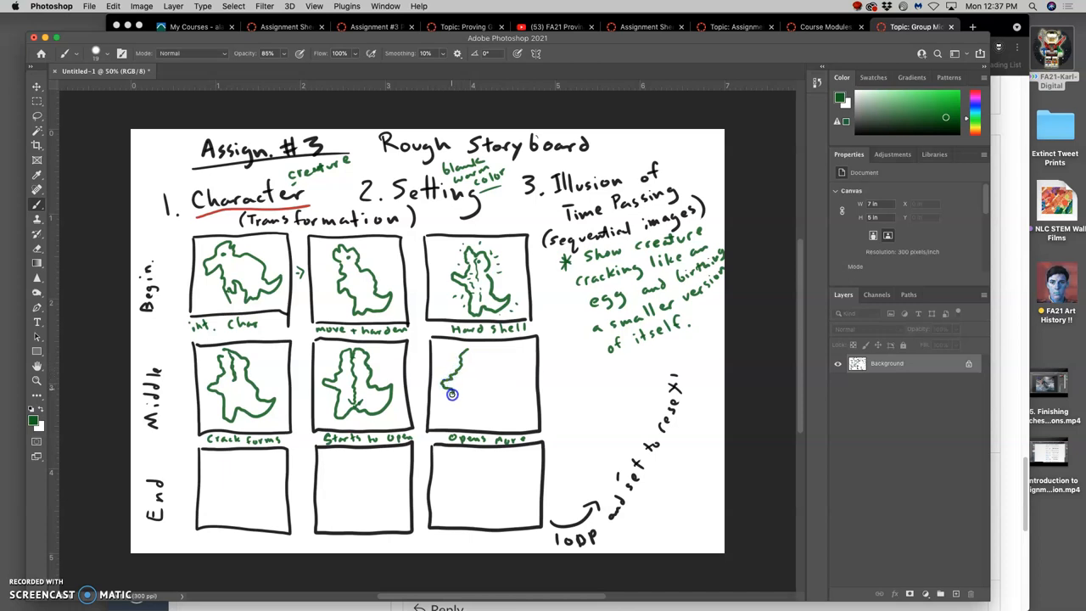
Step: Sketch the creature splitting apart in the middle-right panel for 'opens more'
drag(451, 393, 507, 412)
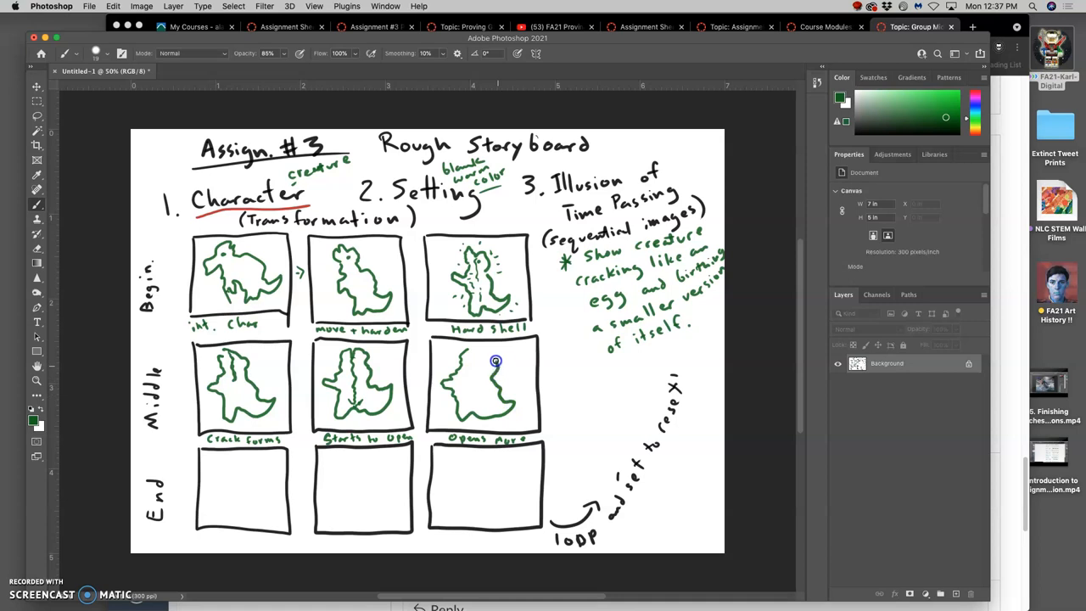
drag(495, 360, 473, 393)
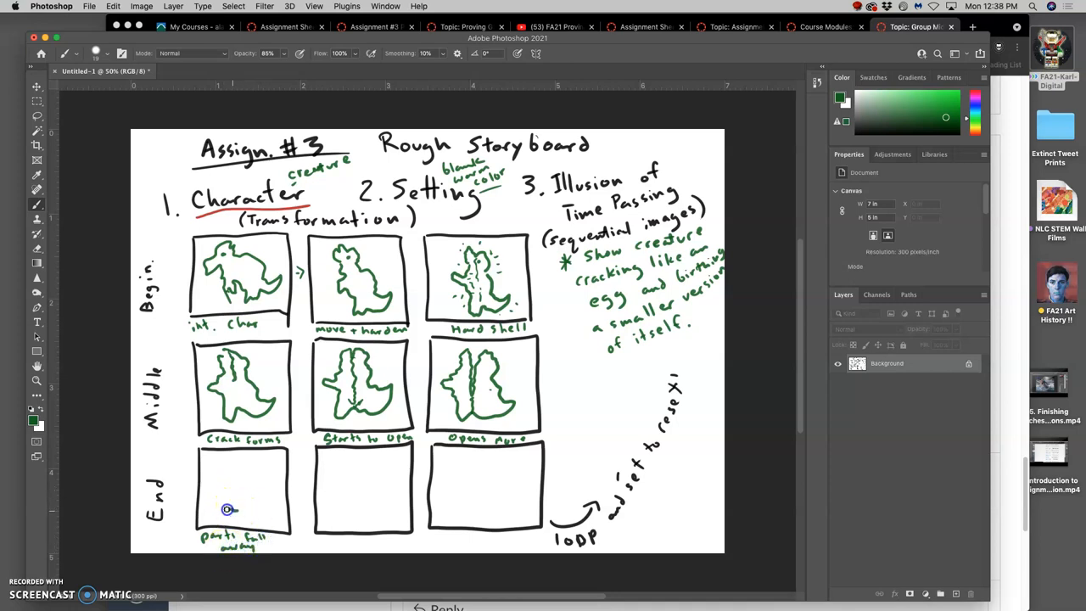
Step: Draw the creature's pieces falling away in the bottom-left End panel
drag(227, 509, 217, 478)
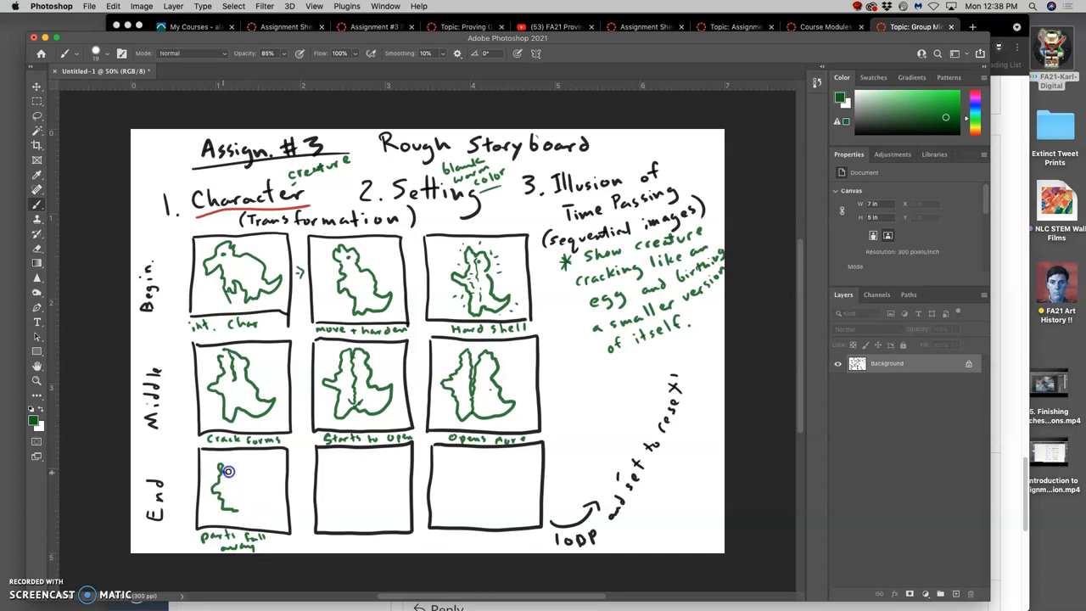
drag(229, 471, 214, 511)
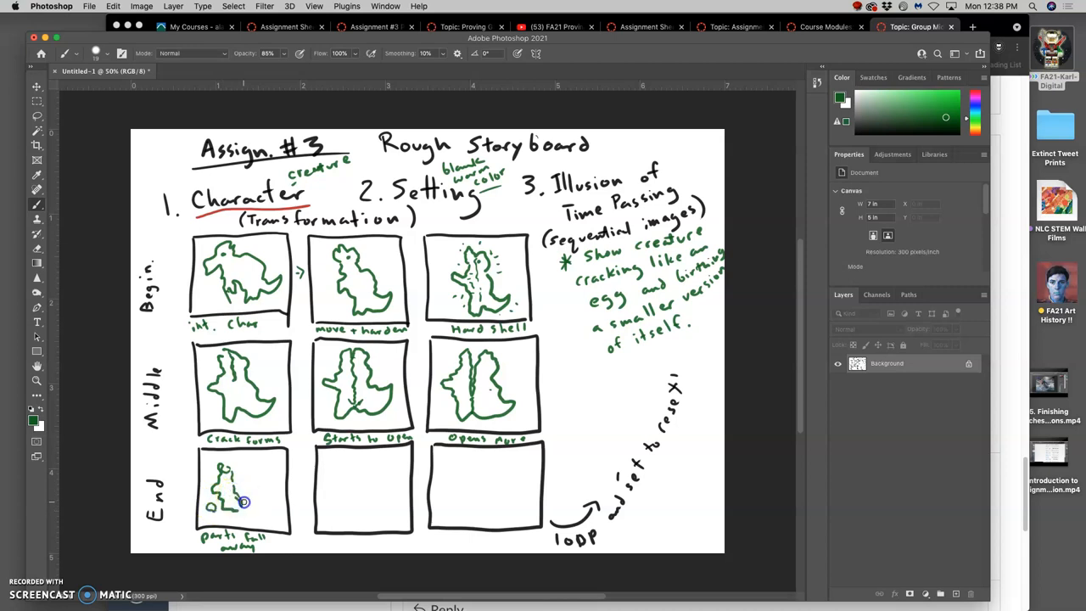
drag(241, 502, 278, 475)
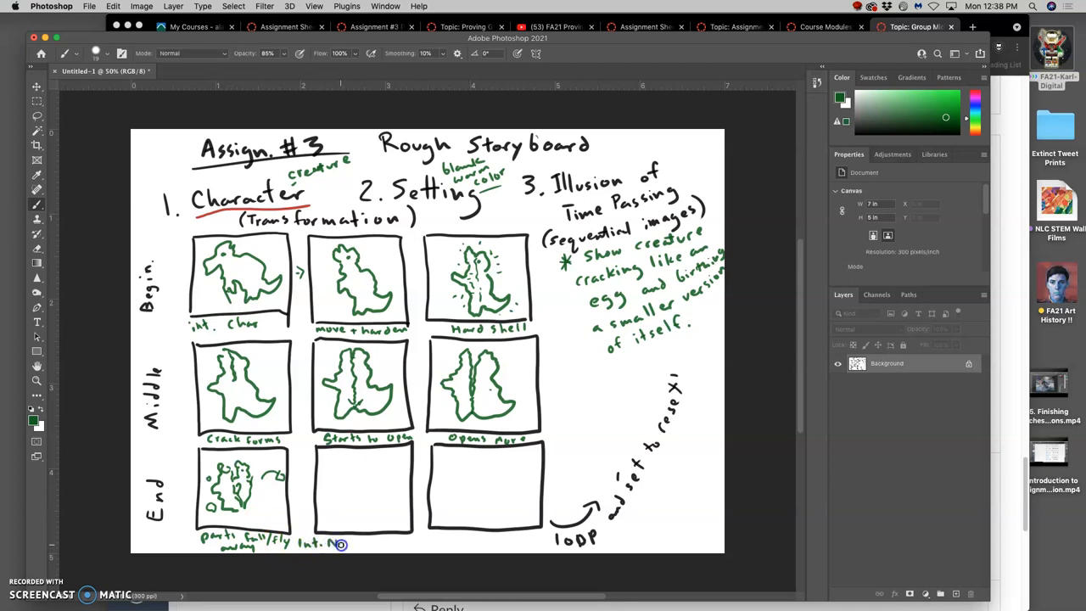
Step: Caption the bottom-centre panel 'Int. New Char' and sketch the small new creature inside it
text(New Char.)
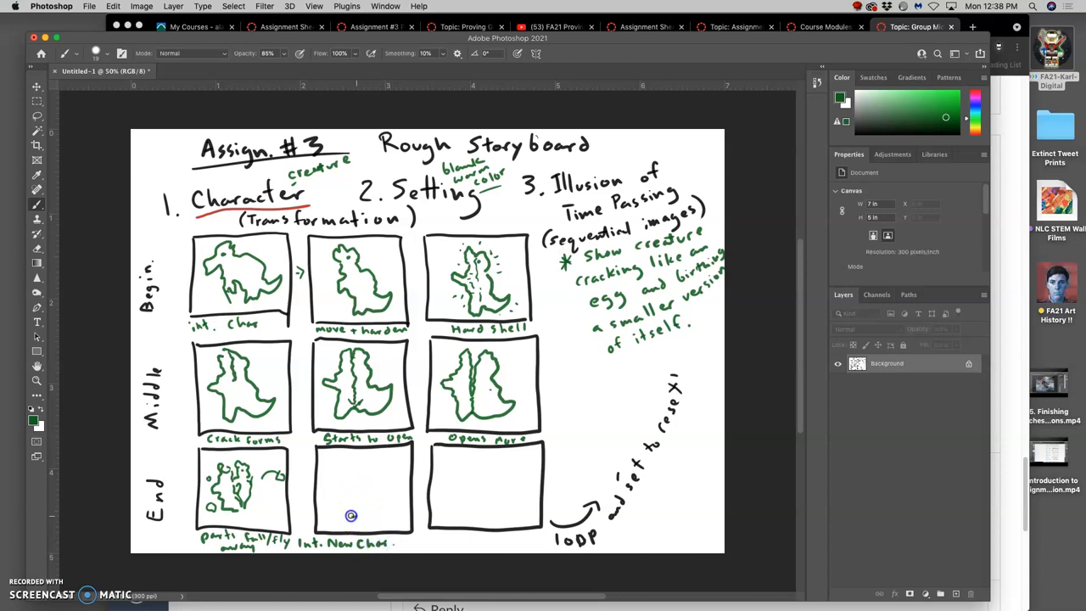
drag(349, 516, 343, 495)
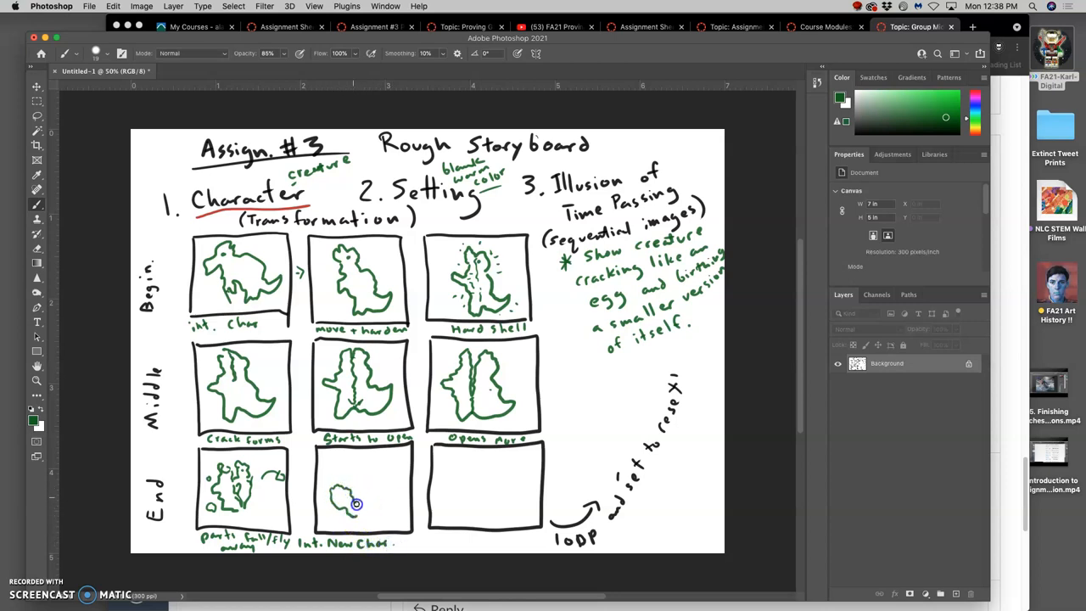
drag(356, 505, 393, 505)
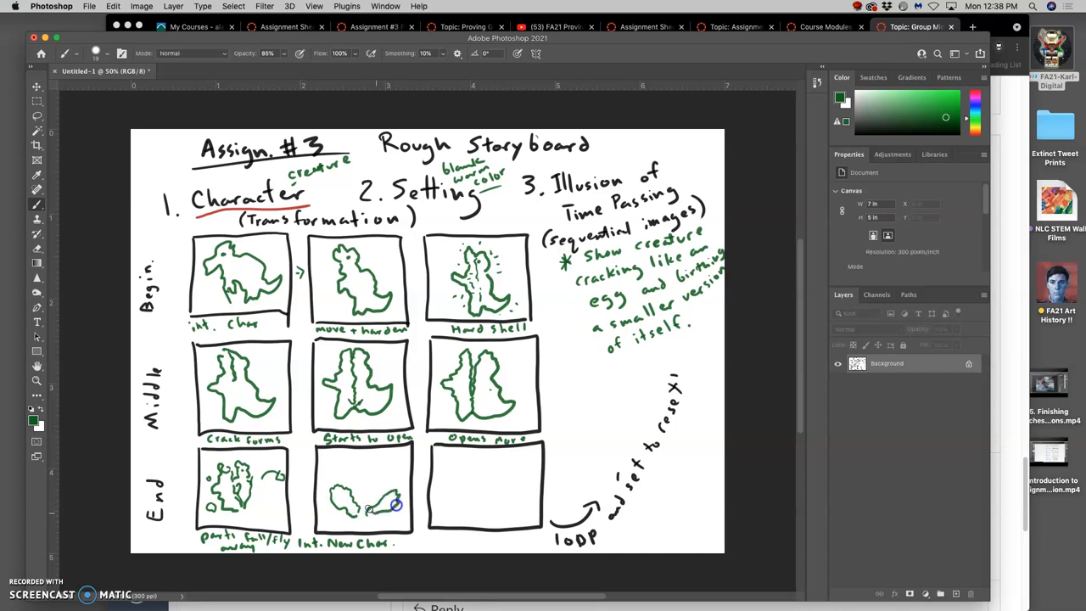
drag(377, 506, 349, 465)
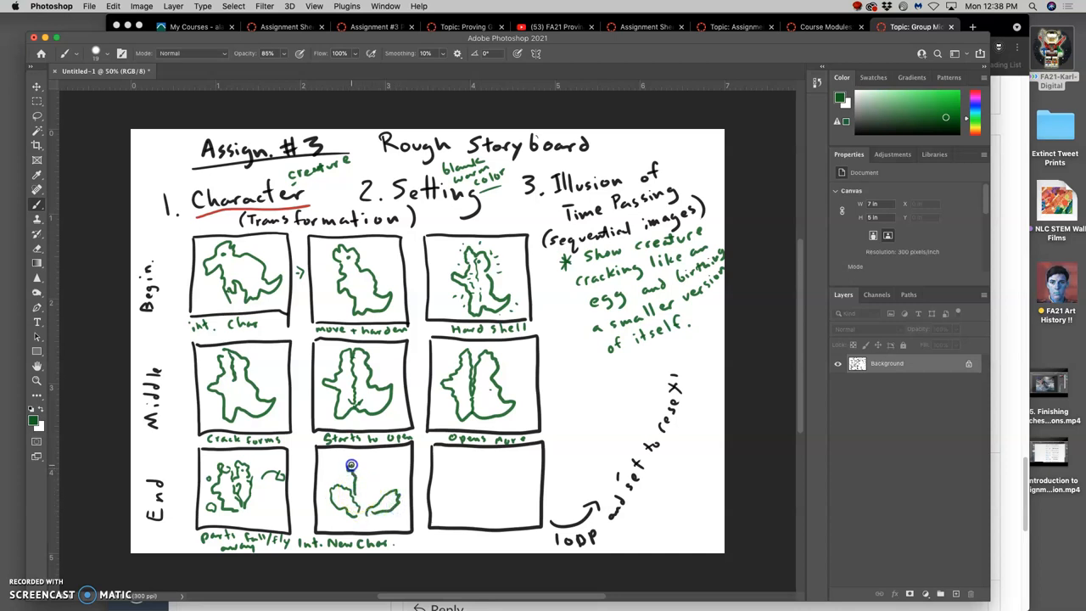
drag(350, 465, 388, 478)
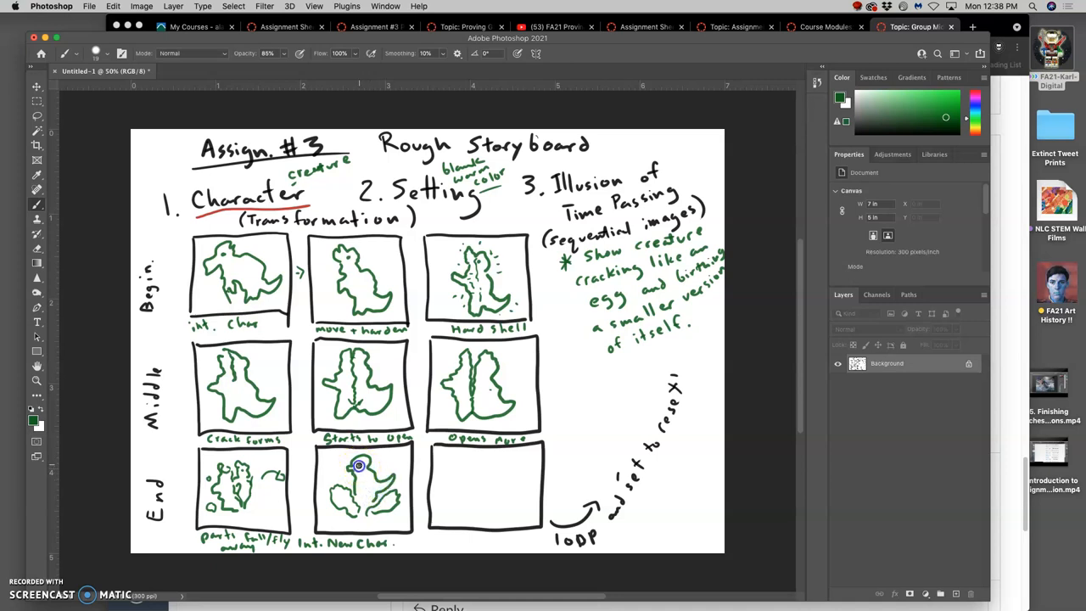
drag(360, 465, 366, 516)
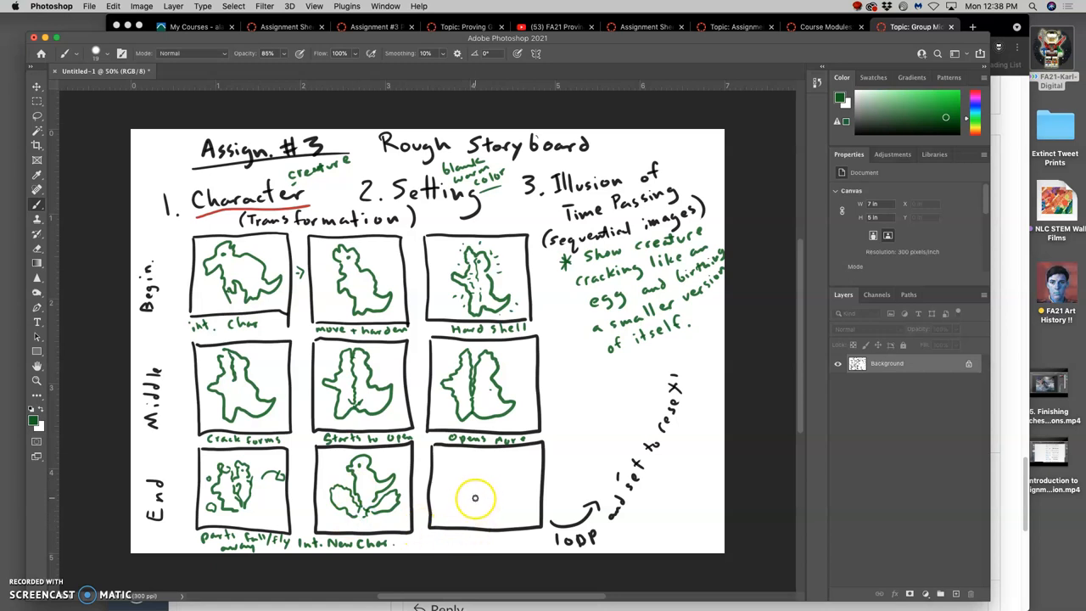
Step: Sketch the growing creature outline in the bottom-right End panel for 'Starts to Grow'
click(465, 489)
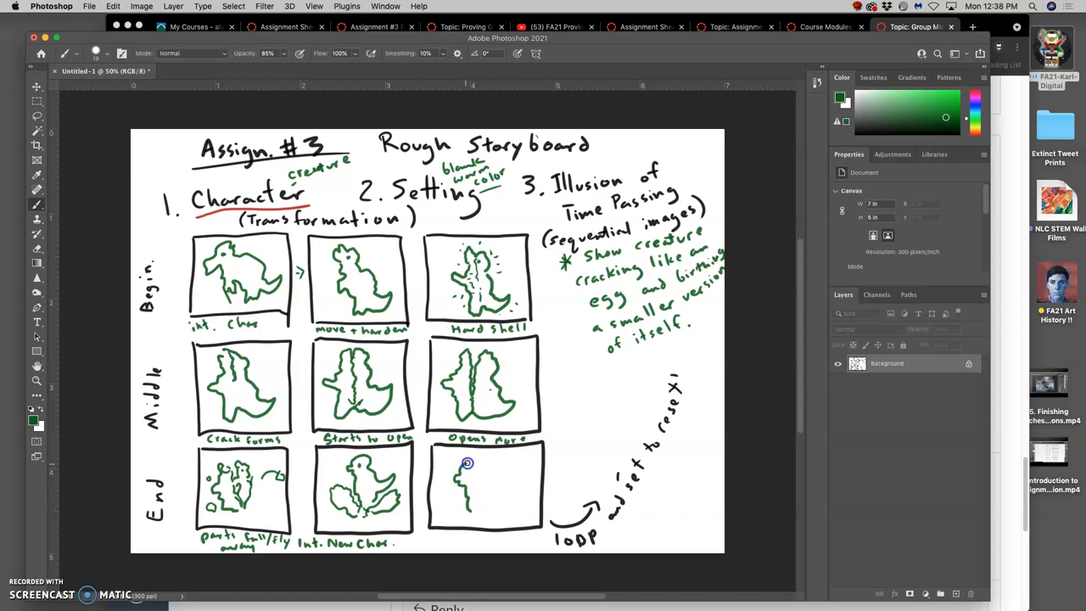
drag(466, 461, 496, 484)
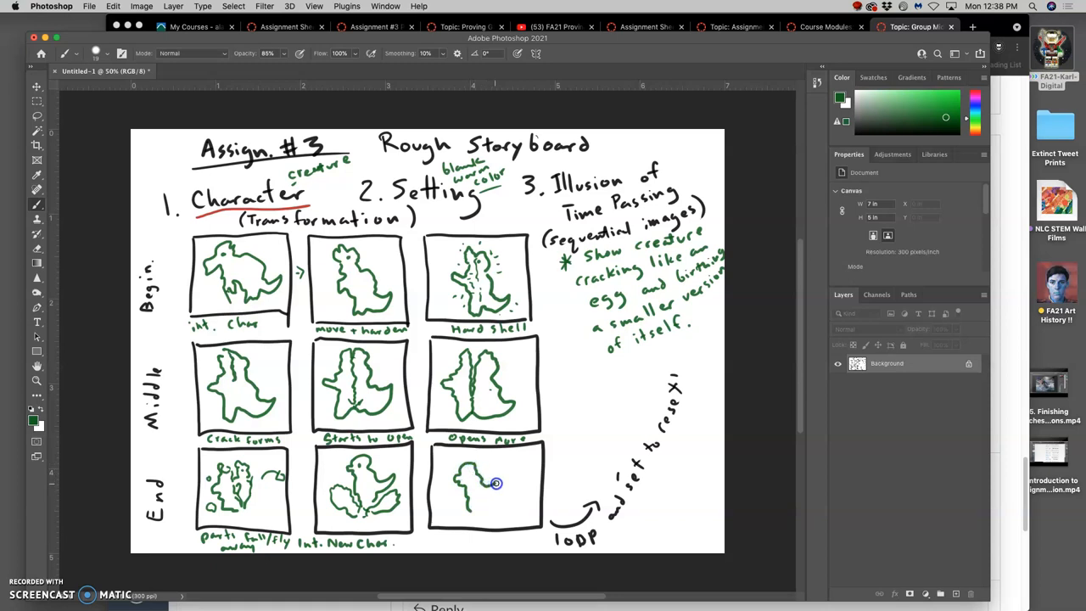
drag(496, 484, 485, 509)
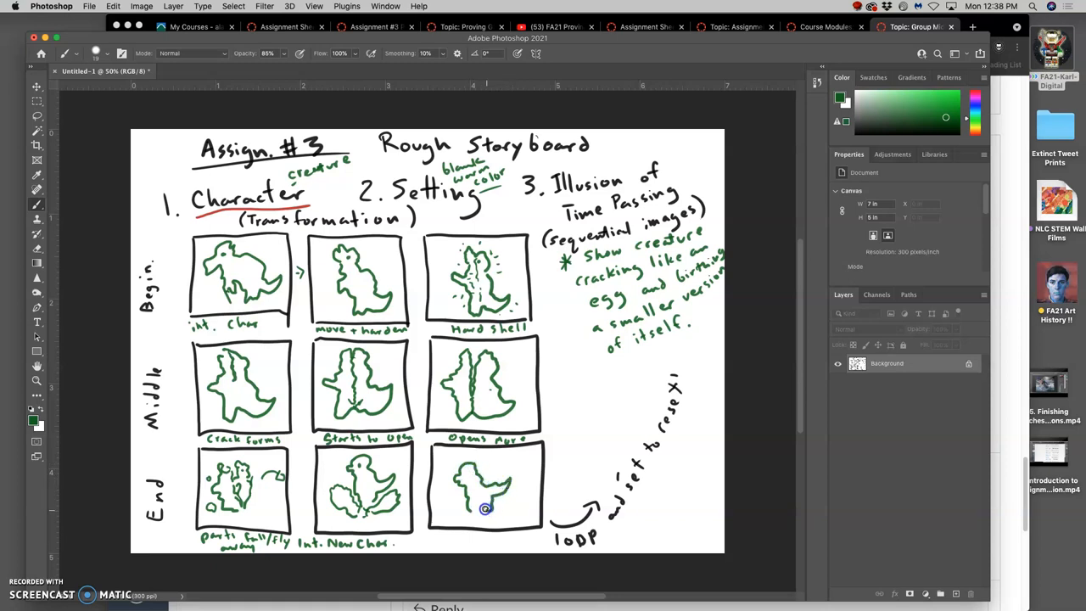
mouse_move(490, 475)
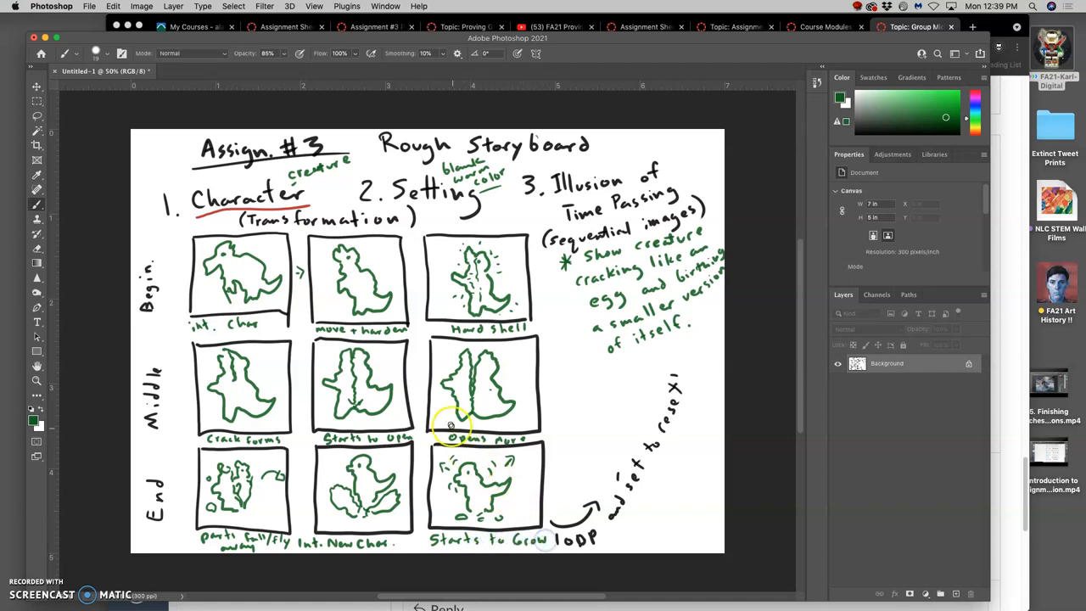
mouse_move(197, 287)
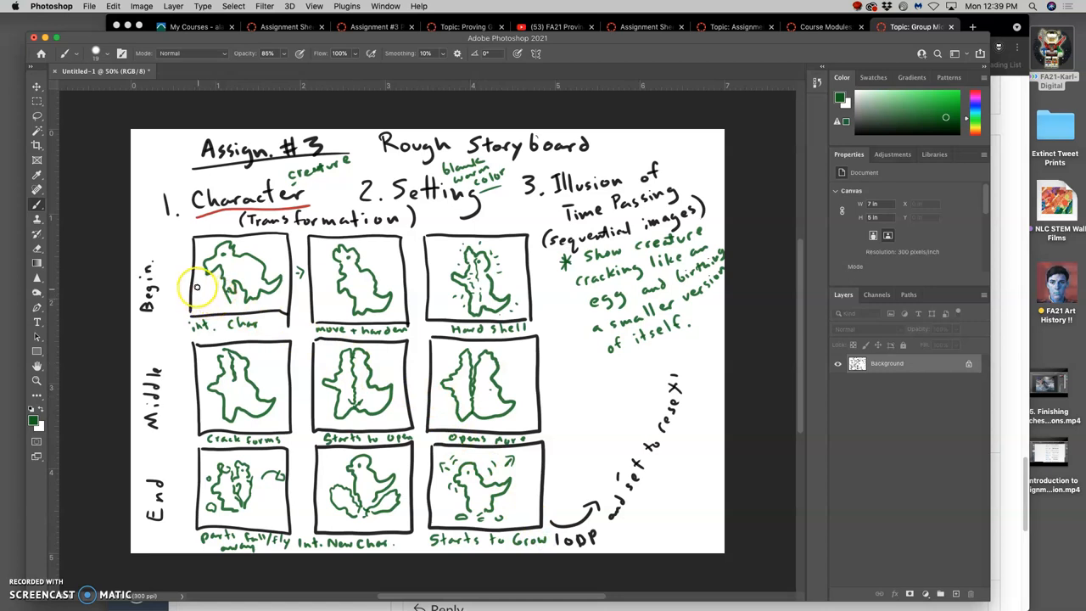
mouse_move(421, 502)
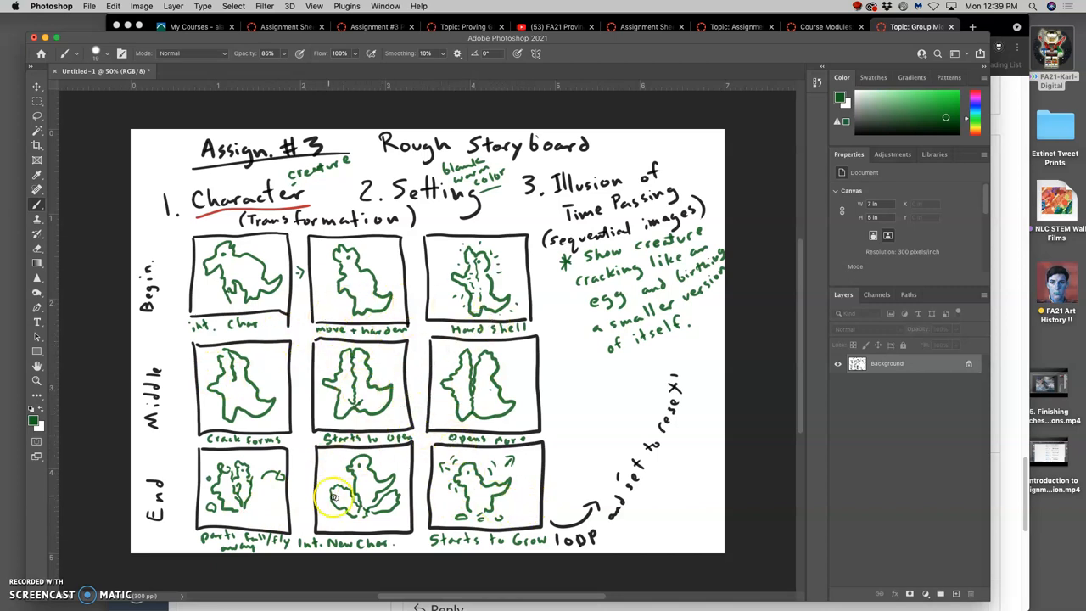
mouse_move(263, 271)
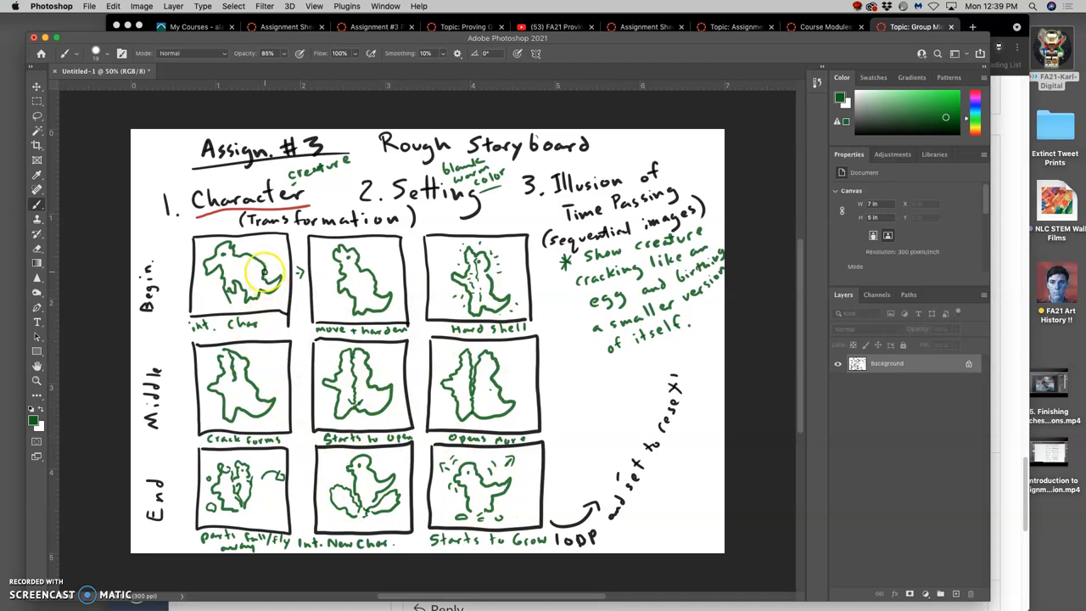
mouse_move(254, 302)
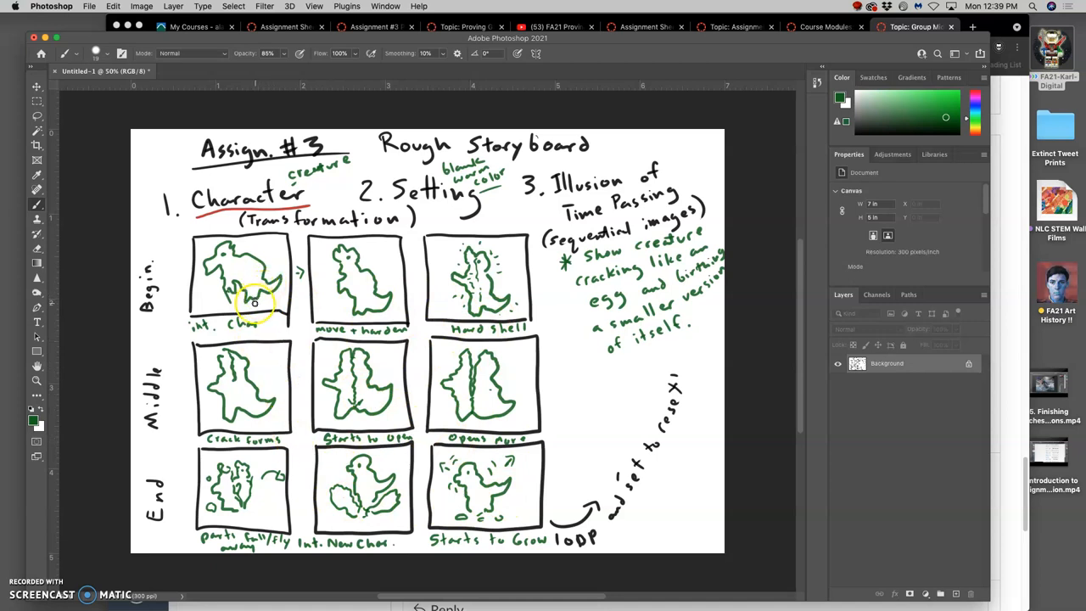
mouse_move(642, 251)
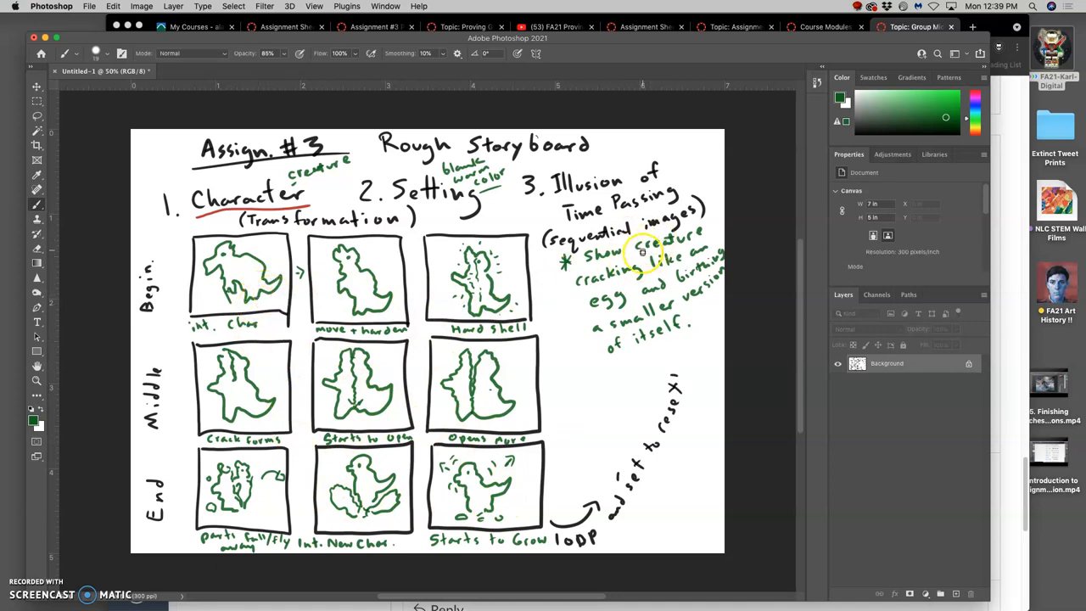